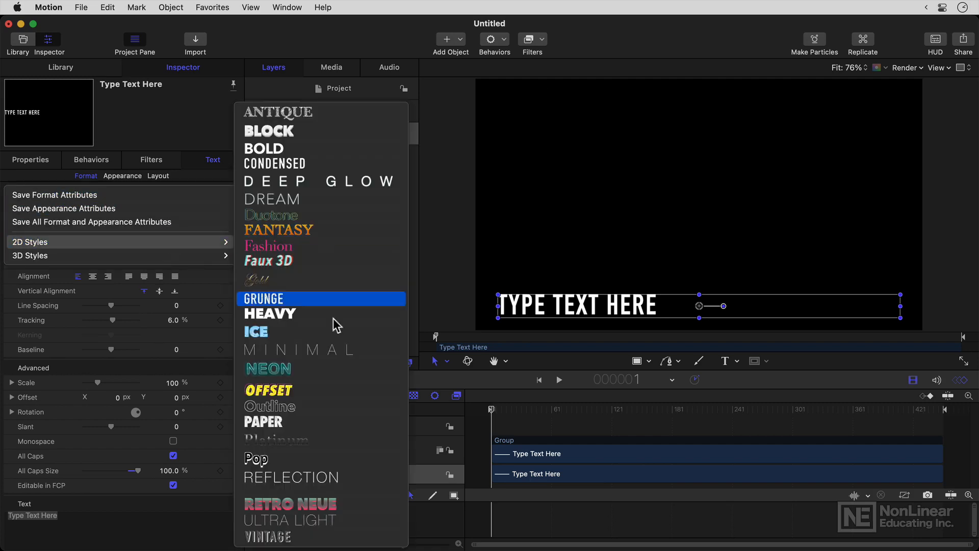
mouse_move(341, 316)
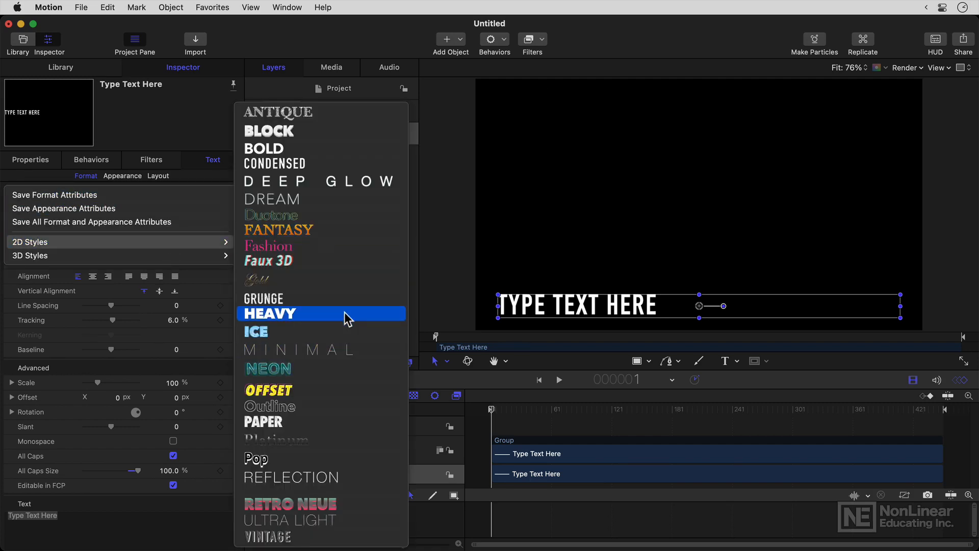
Apply the 2D Styles > Condensed preset to the Type Text Here layer
left_click(269, 313)
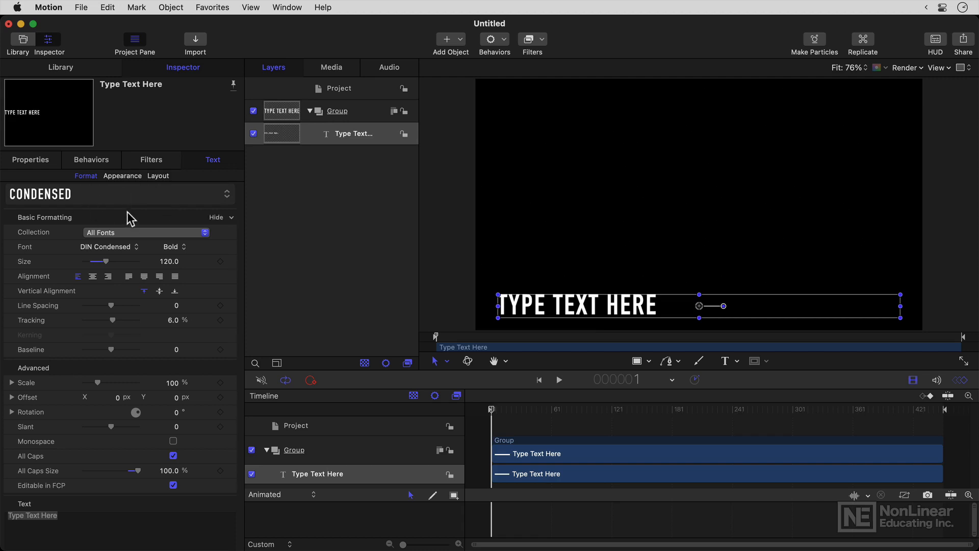
mouse_move(114, 221)
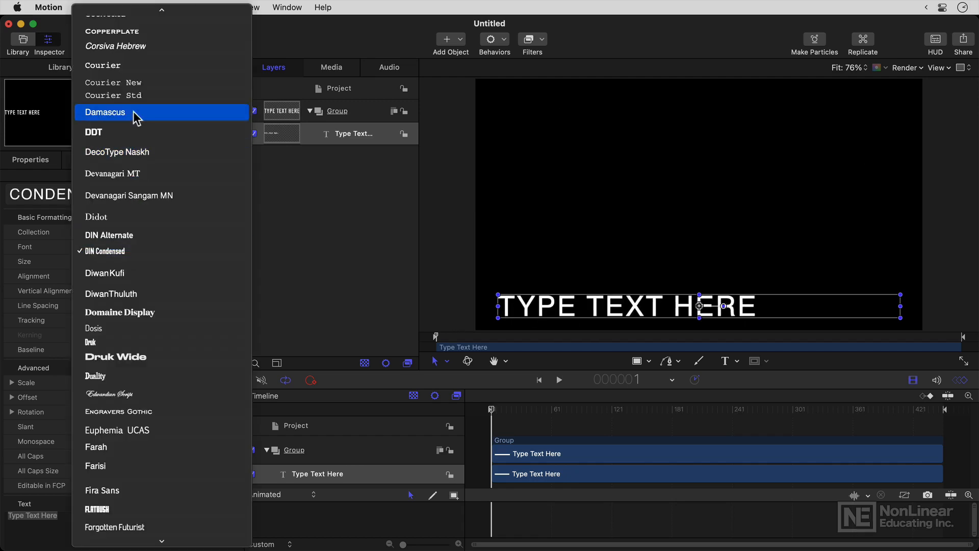
mouse_move(115, 357)
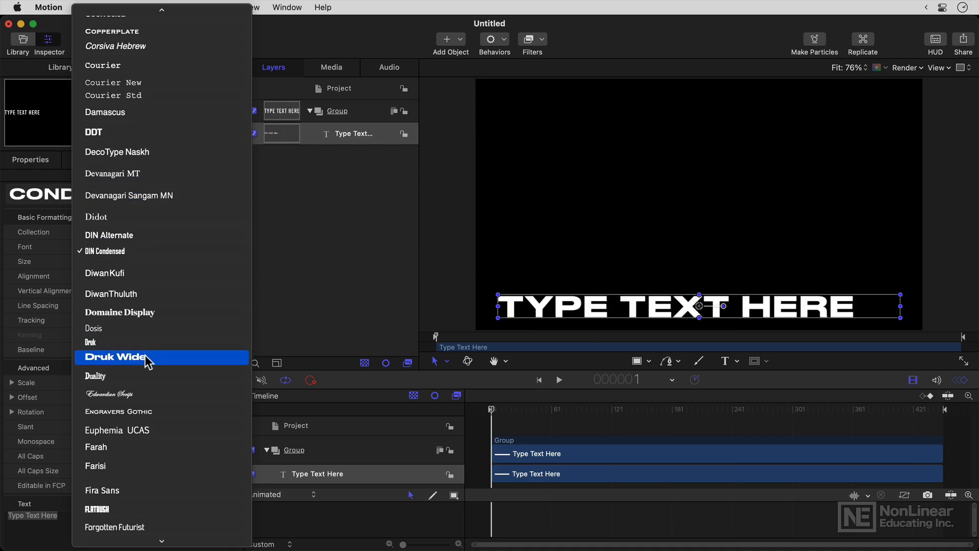
Try Druk Wide Bold, then change the font to Inter Regular
left_click(114, 357)
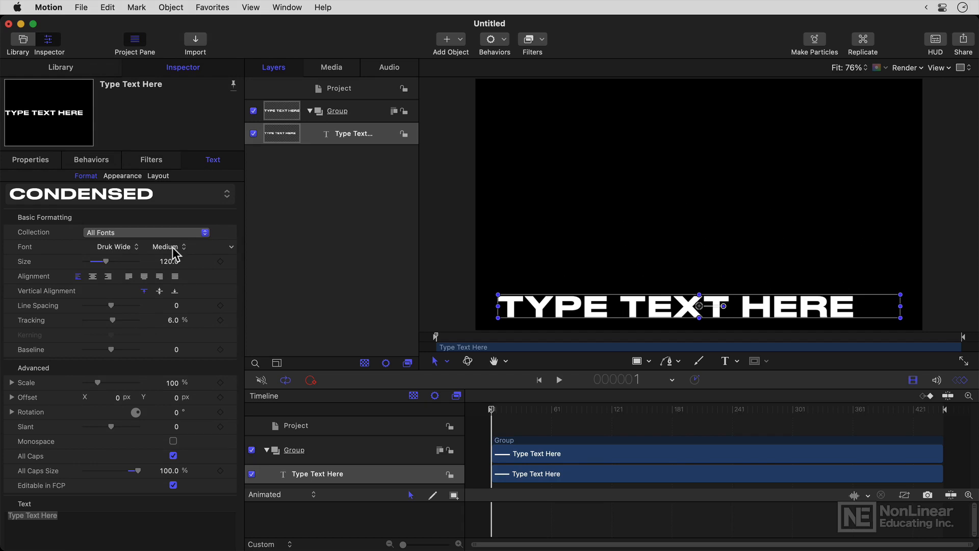
left_click(166, 246)
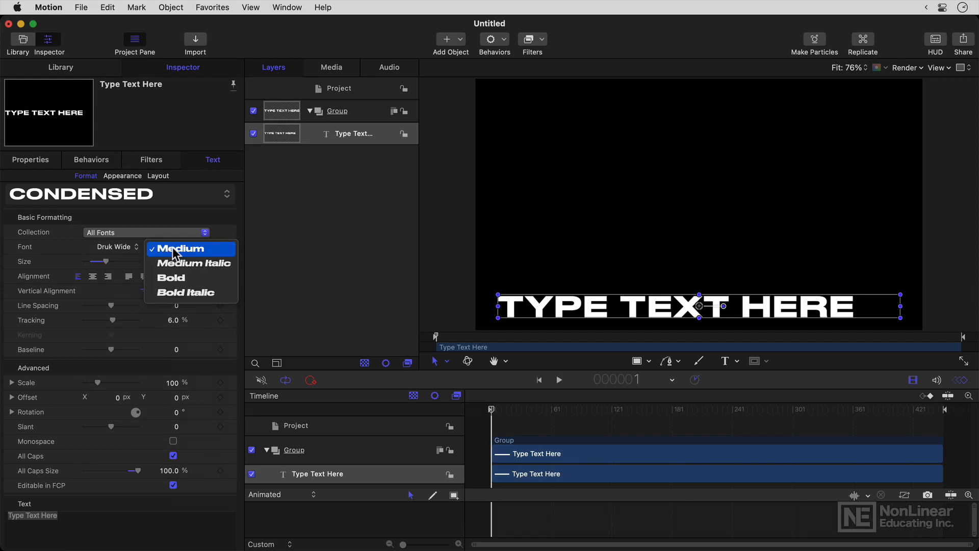
left_click(170, 277)
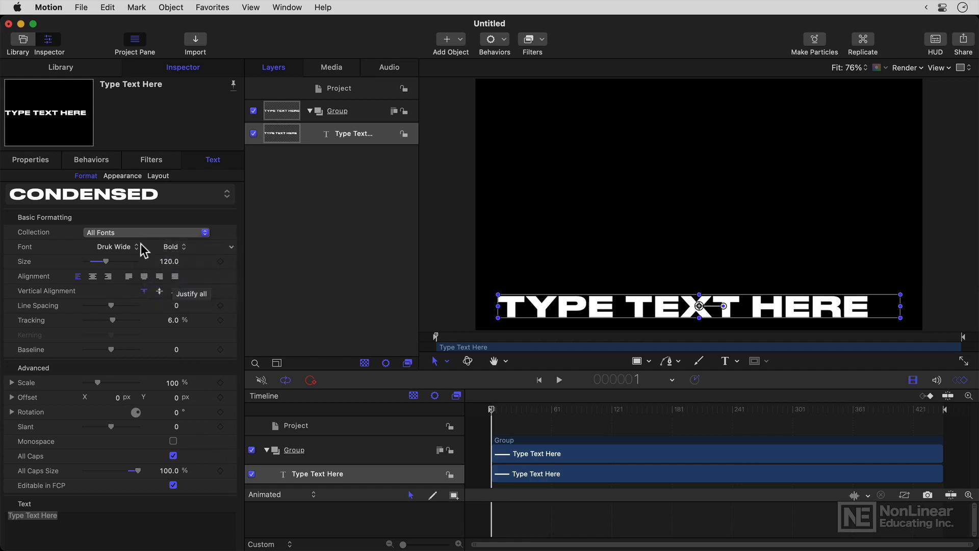
mouse_move(141, 251)
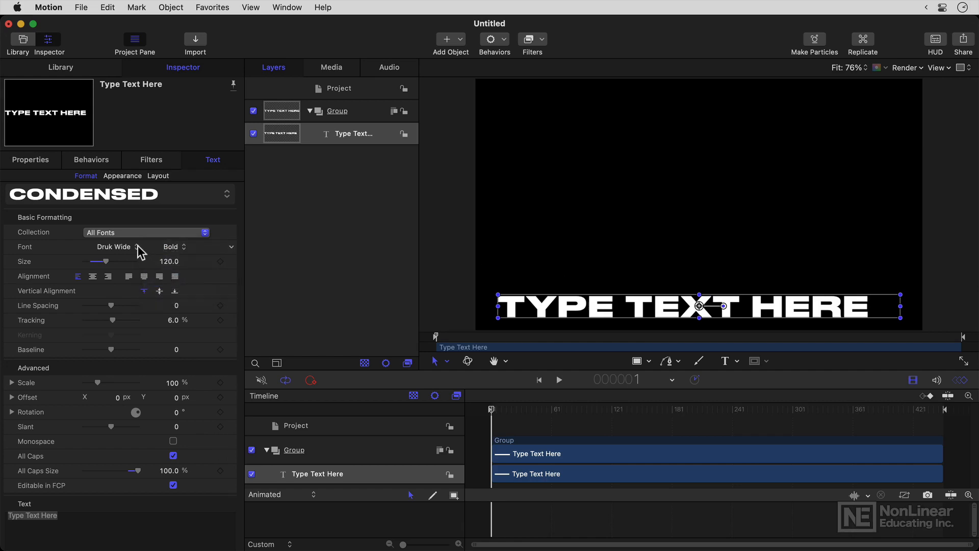
left_click(113, 246)
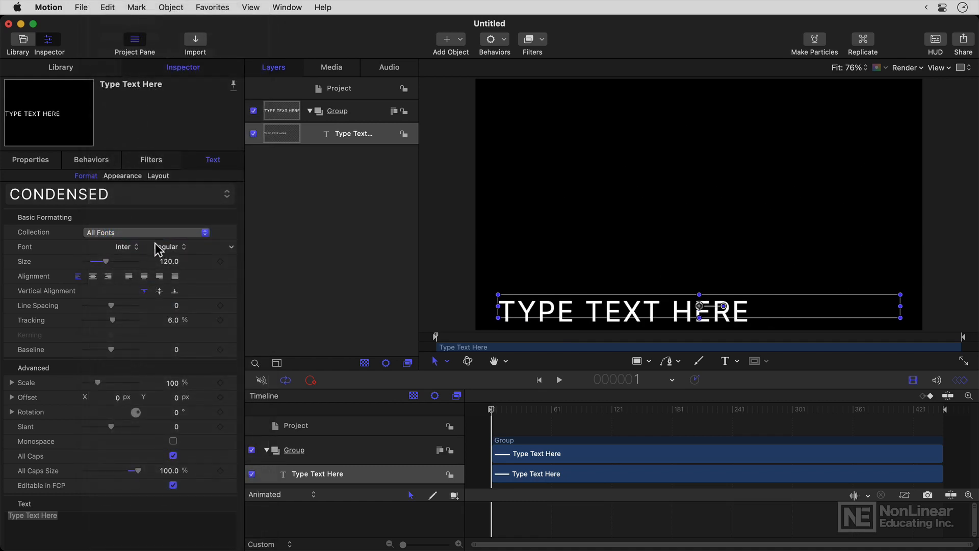
Lower the text Size from 120 down to 100, then back up to 110
left_click_drag(106, 261, 97, 261)
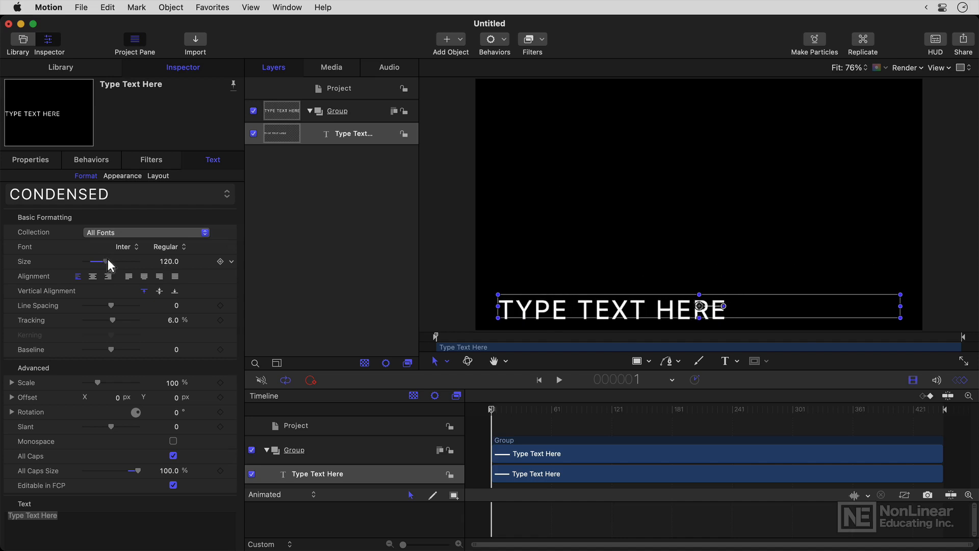
left_click_drag(99, 260, 95, 260)
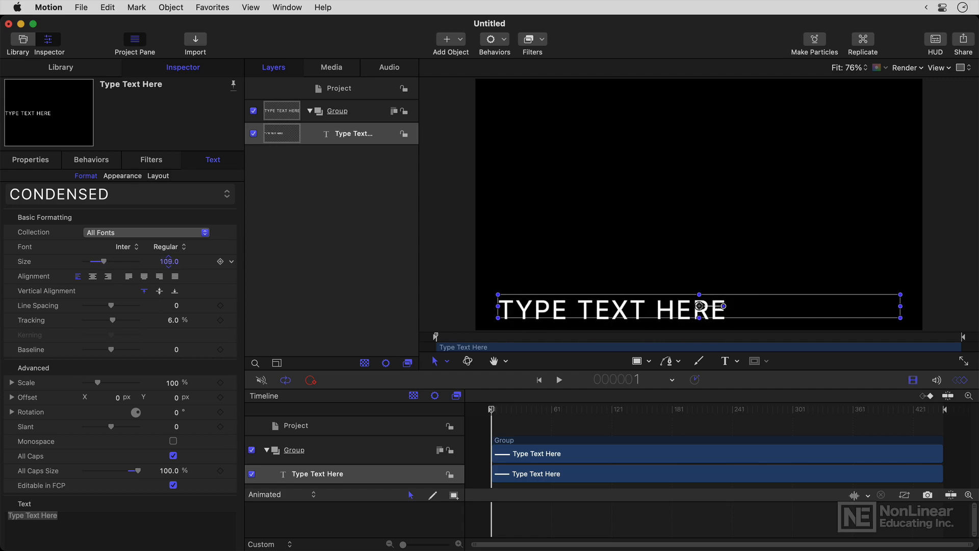
left_click_drag(100, 261, 103, 262)
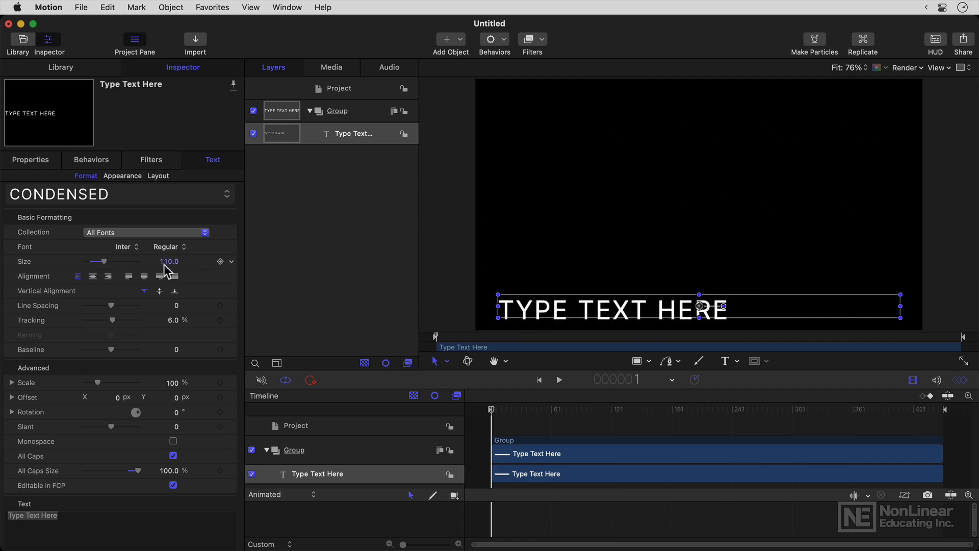
mouse_move(127, 354)
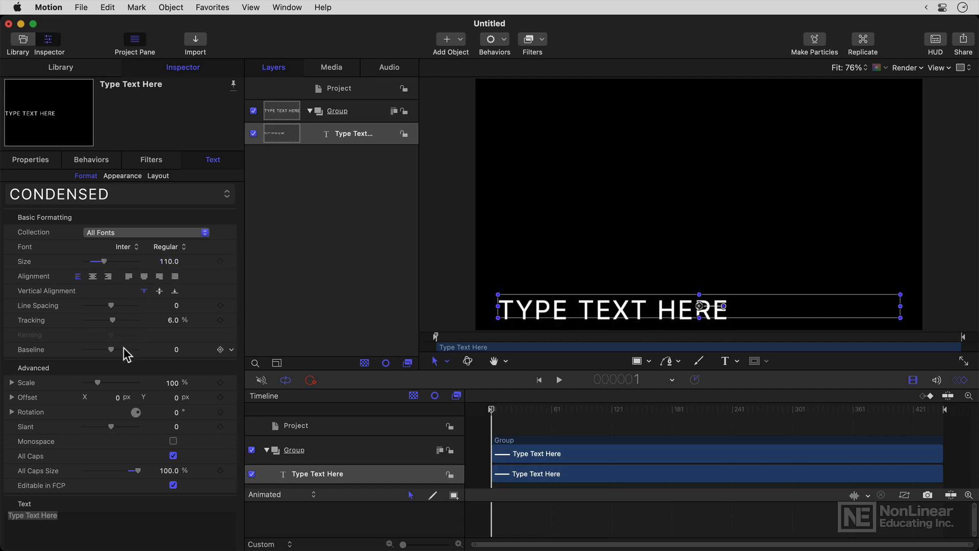
Compare center, justify and justify-all alignment, then leave the three lines left-aligned
left_click(93, 277)
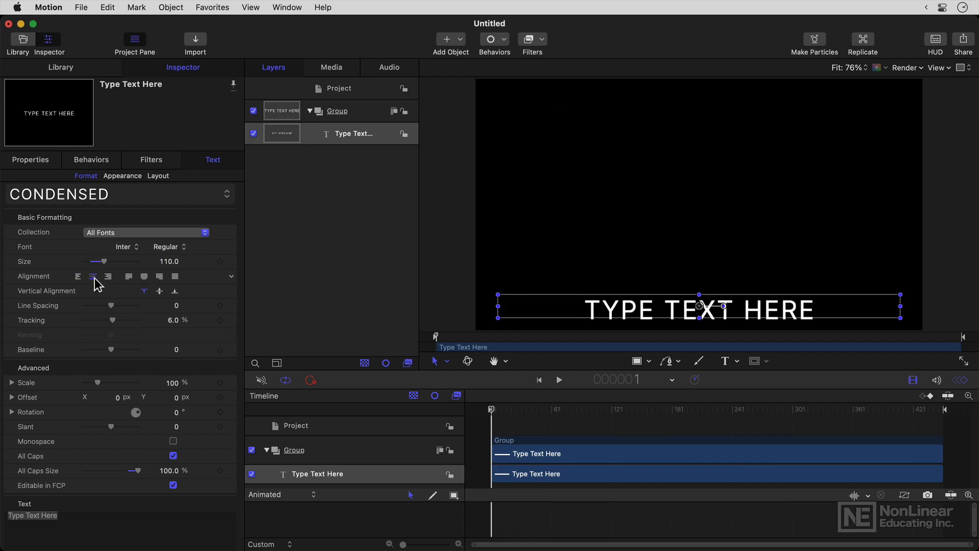
left_click(128, 276)
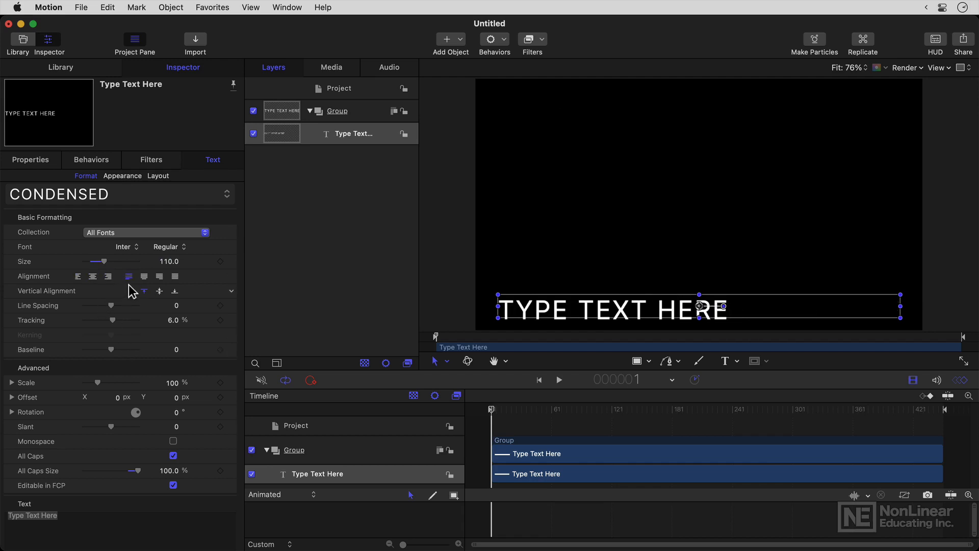
mouse_move(129, 277)
type(" fjdkfjfdkfjkdf djfkd fajkfd jkdfl jfadkl fj")
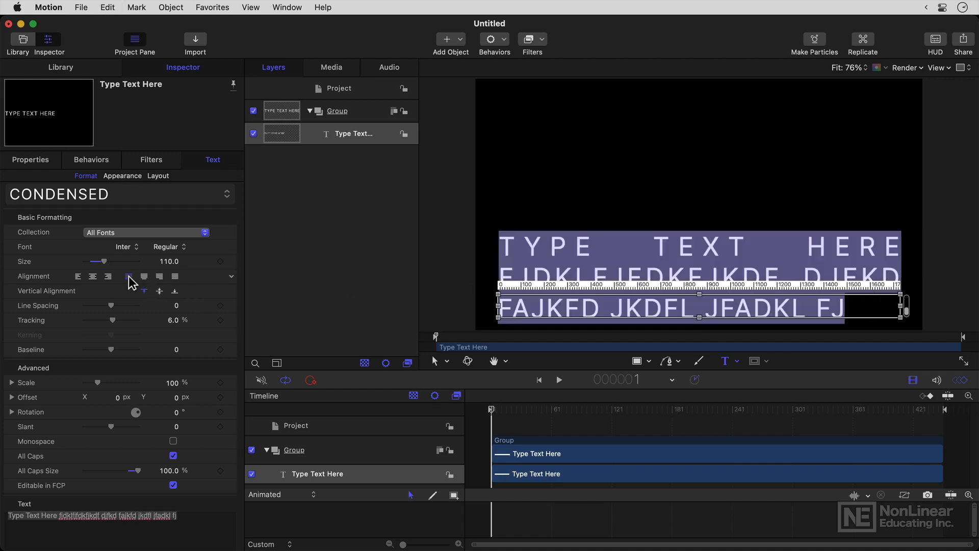
left_click(129, 276)
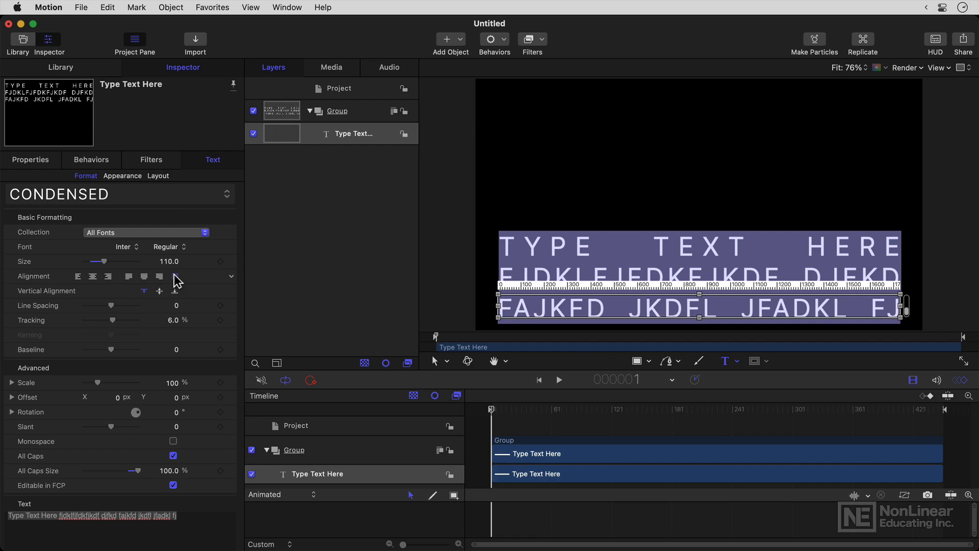
left_click(174, 277)
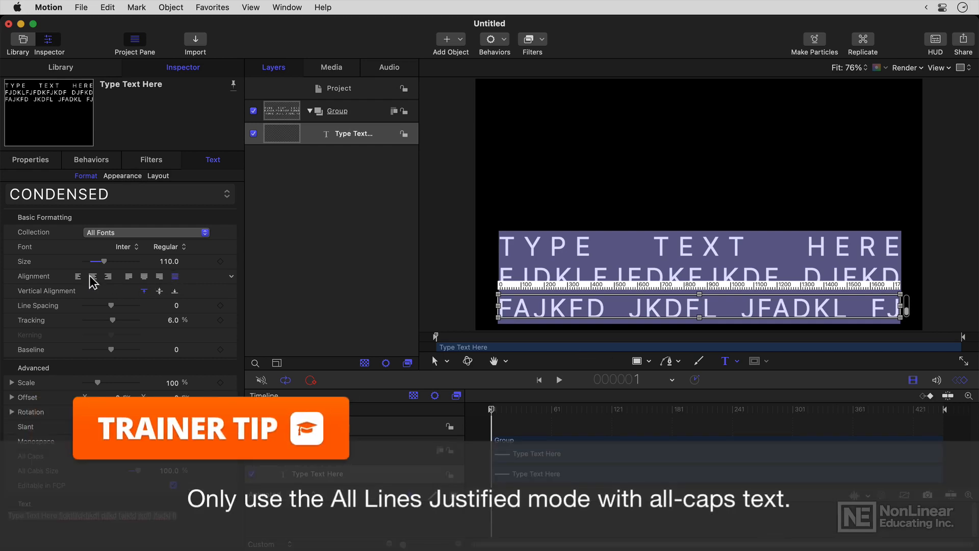
left_click(77, 277)
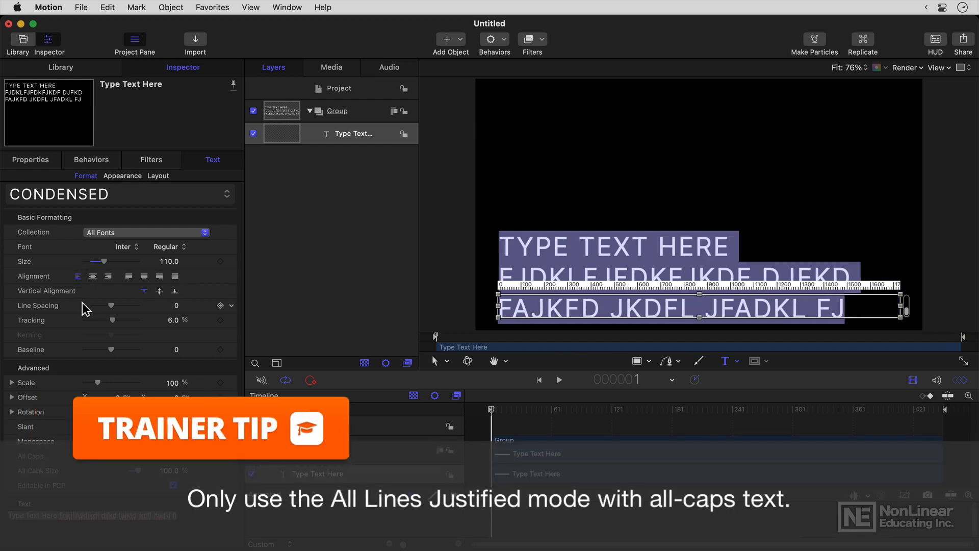
mouse_move(96, 308)
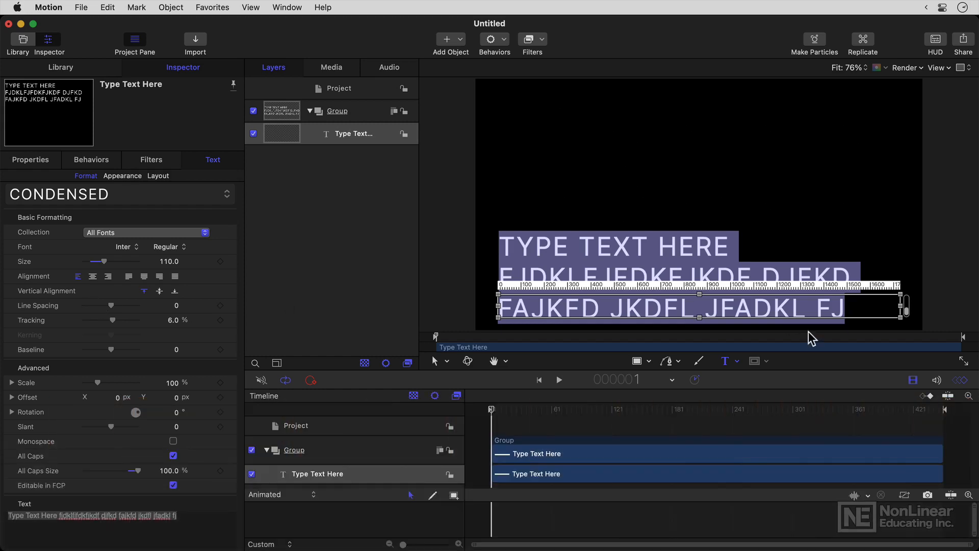
mouse_move(671, 303)
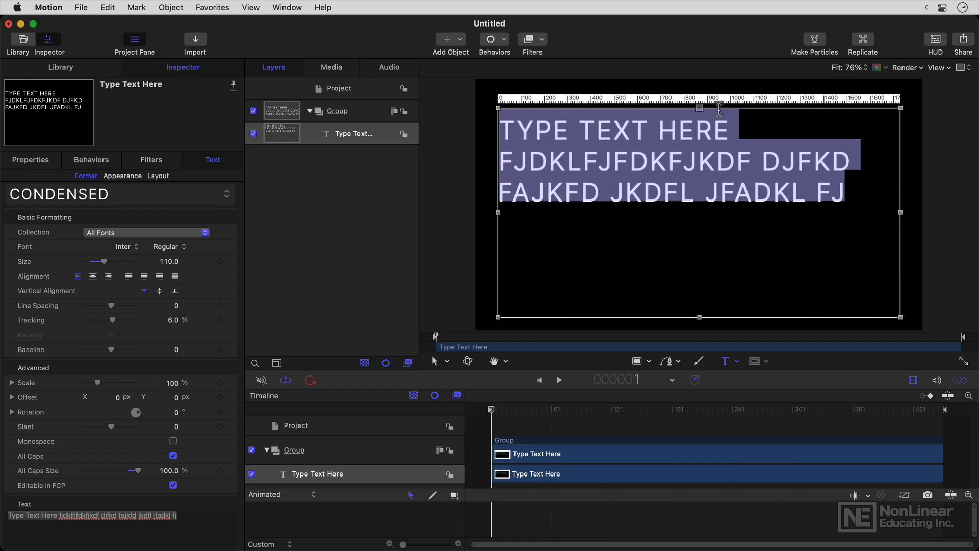
Try top and bottom vertical alignment, then center the lines vertically and horizontally
left_click(159, 291)
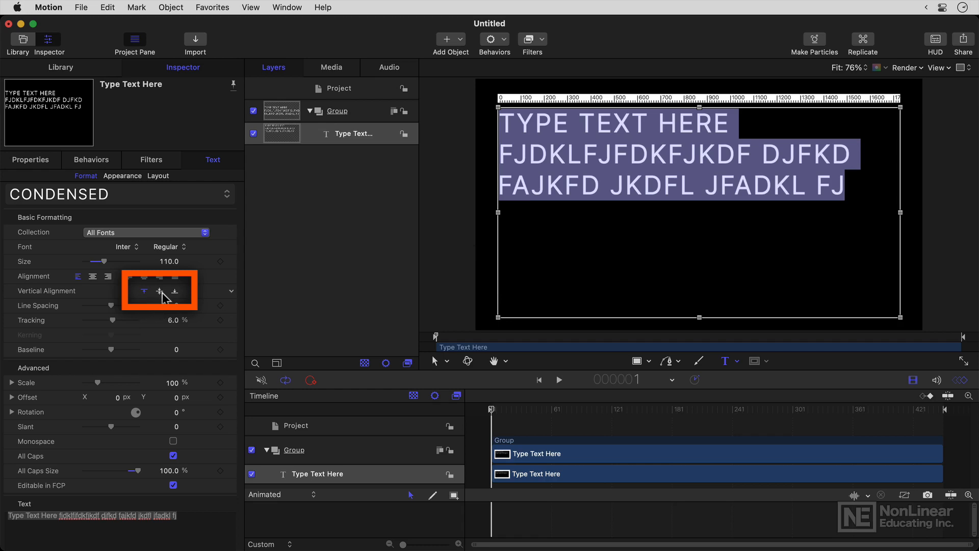
left_click(175, 291)
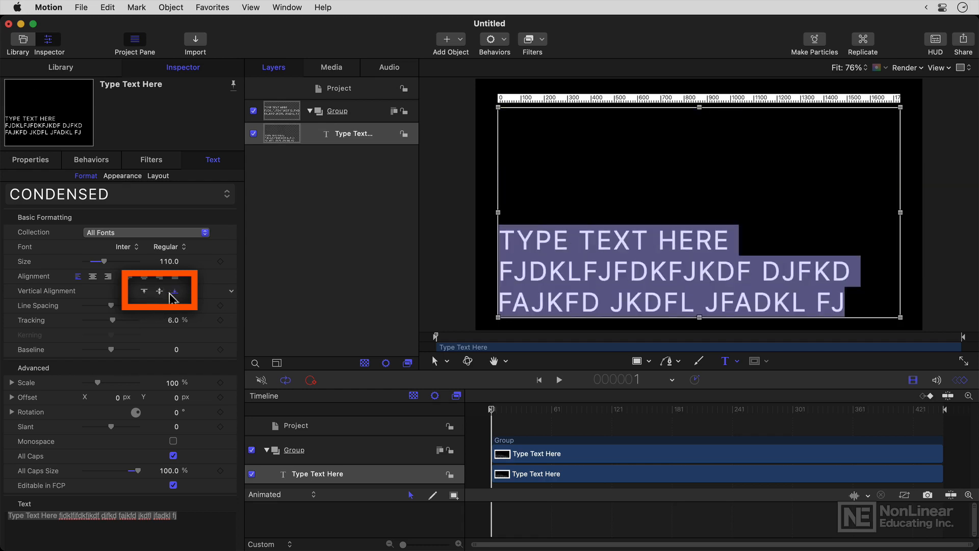
left_click(159, 291)
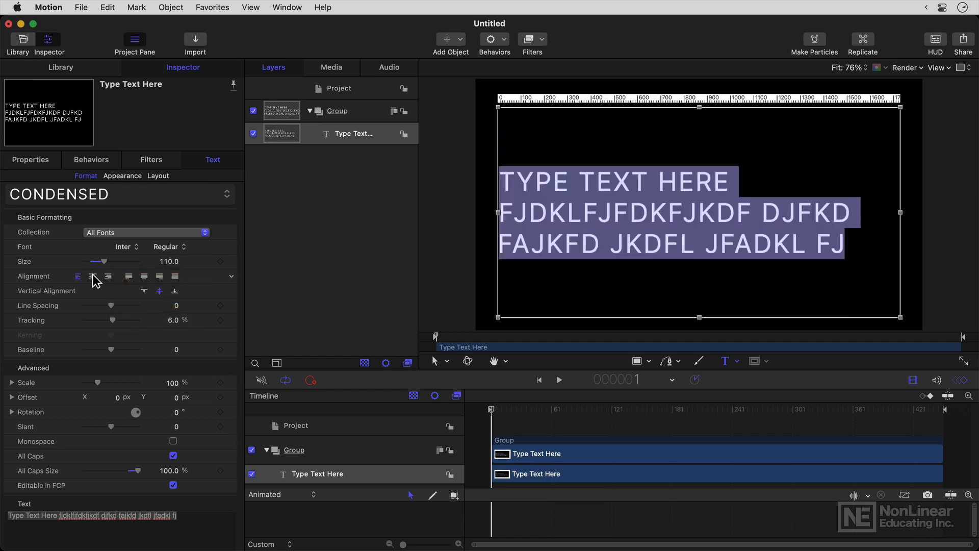
left_click(93, 277)
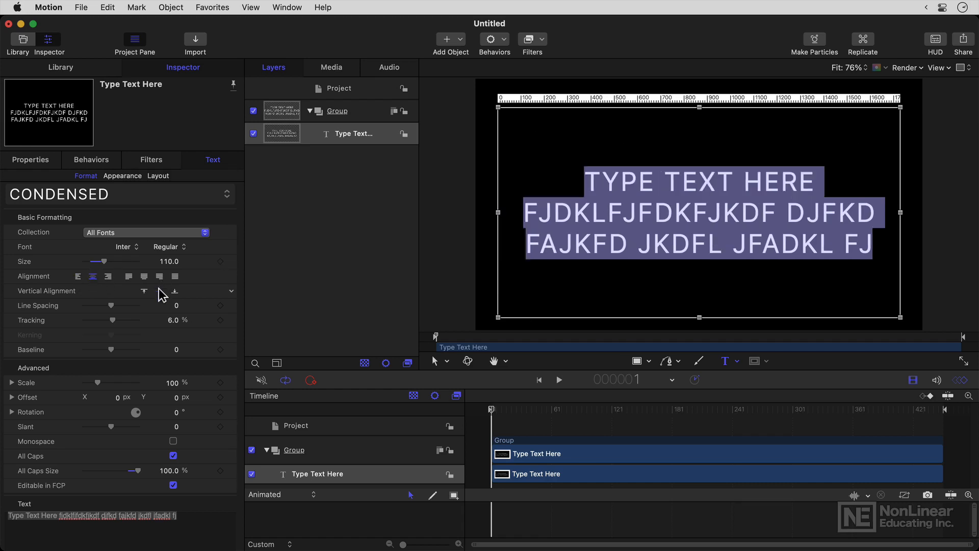
mouse_move(159, 291)
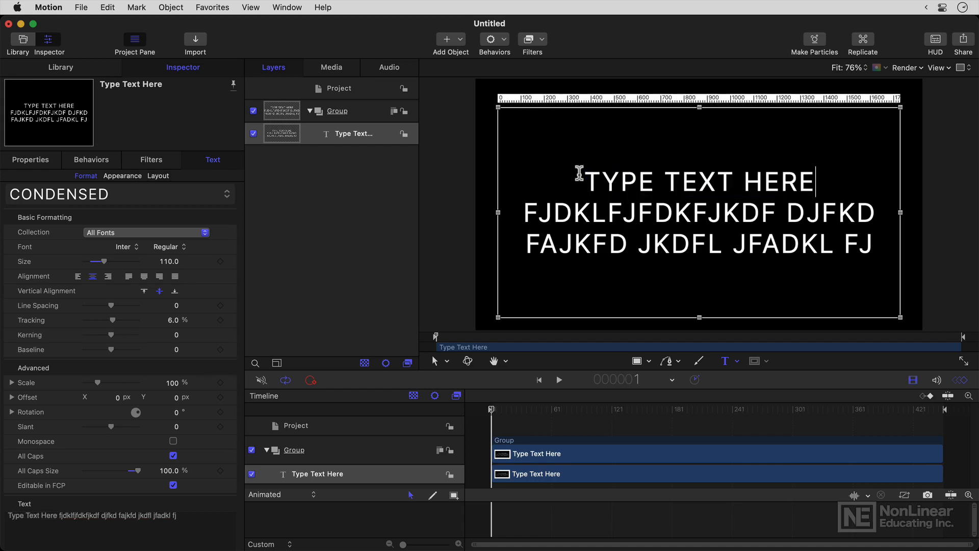
Replace the filler with 'TYPE TEXT HERE TYPE TEXT HERE' and select all the text
type("TYPE TEXT HERE TYPE TEXT HERE TYPE TEXT HERE TYPE TEXT HERE")
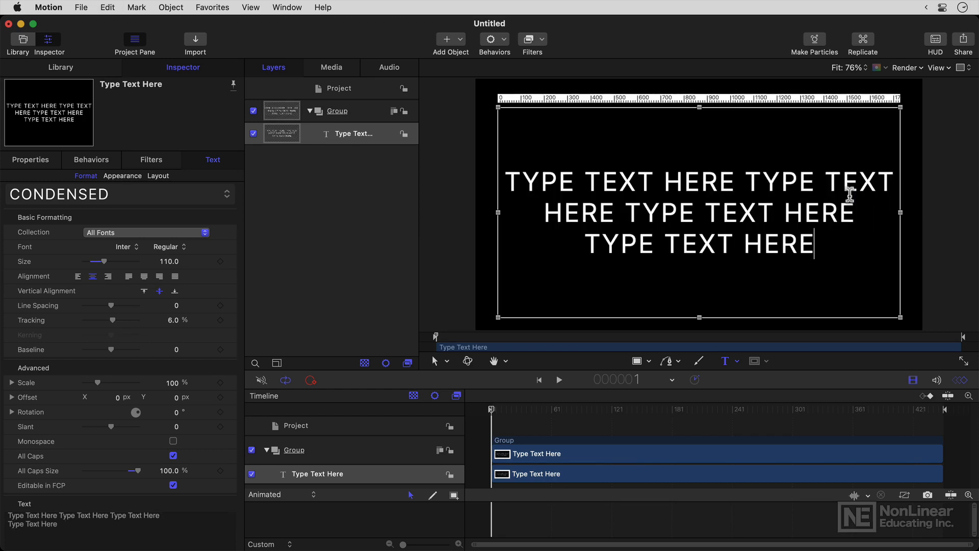
key("cmd+a")
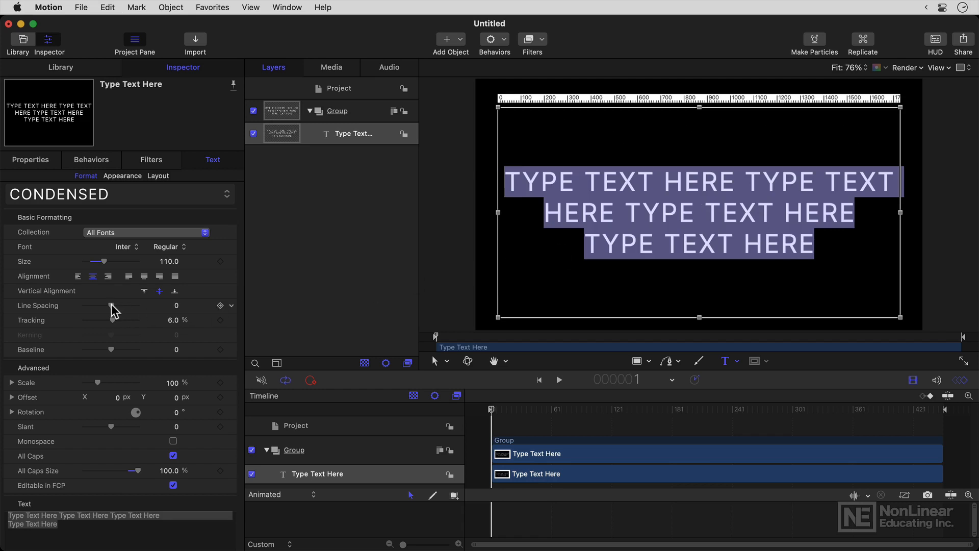
Set Line Spacing to 5 and reduce Tracking from 6 to 0
left_click_drag(89, 305, 117, 305)
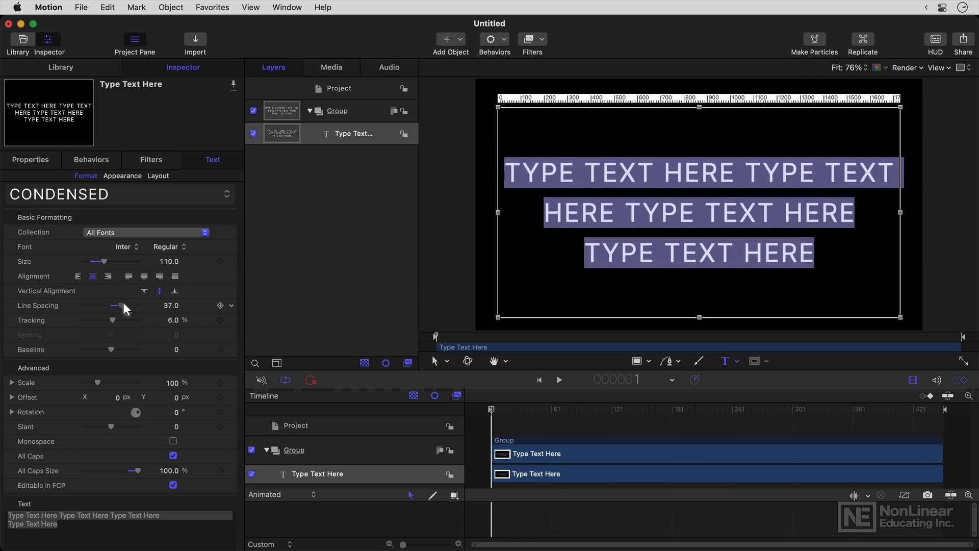
left_click_drag(123, 305, 114, 305)
type("0")
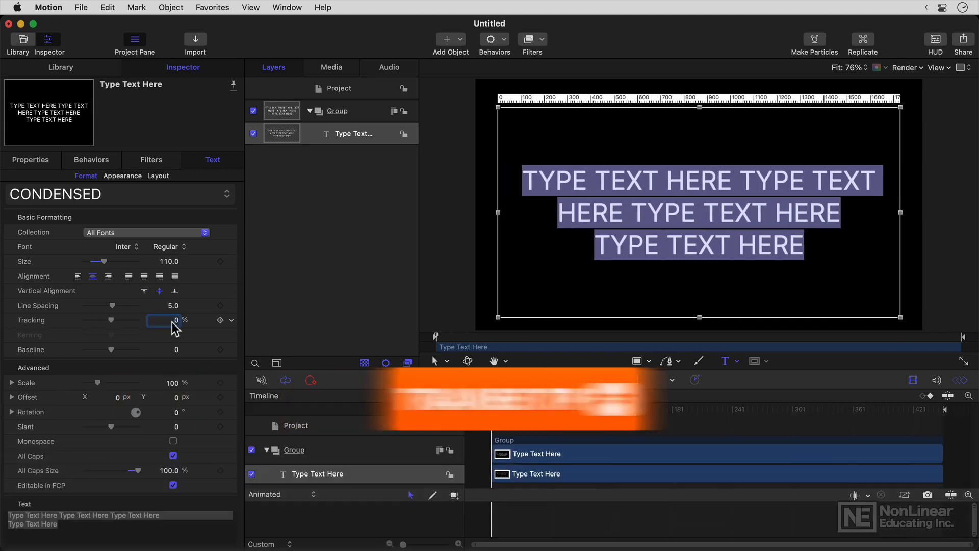
left_click_drag(112, 349, 125, 349)
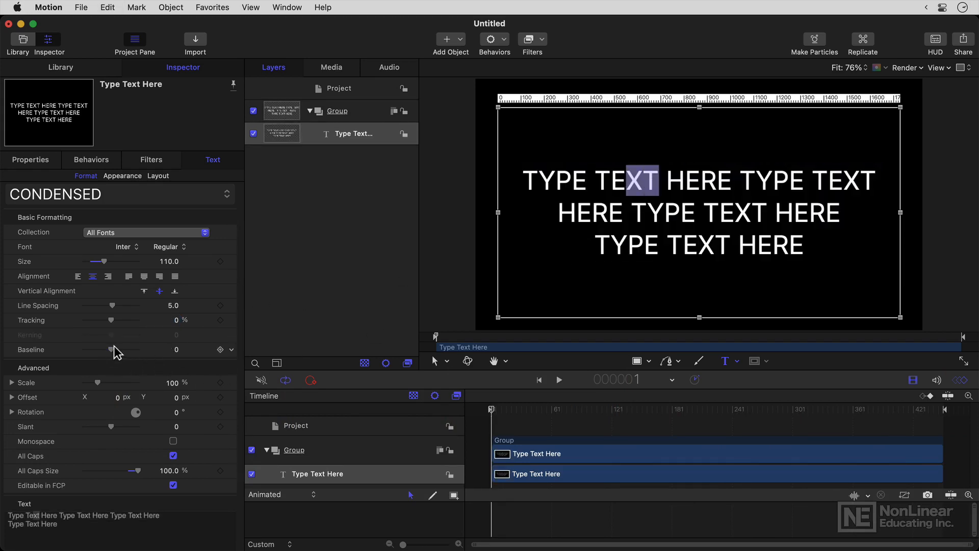
left_click_drag(110, 349, 117, 348)
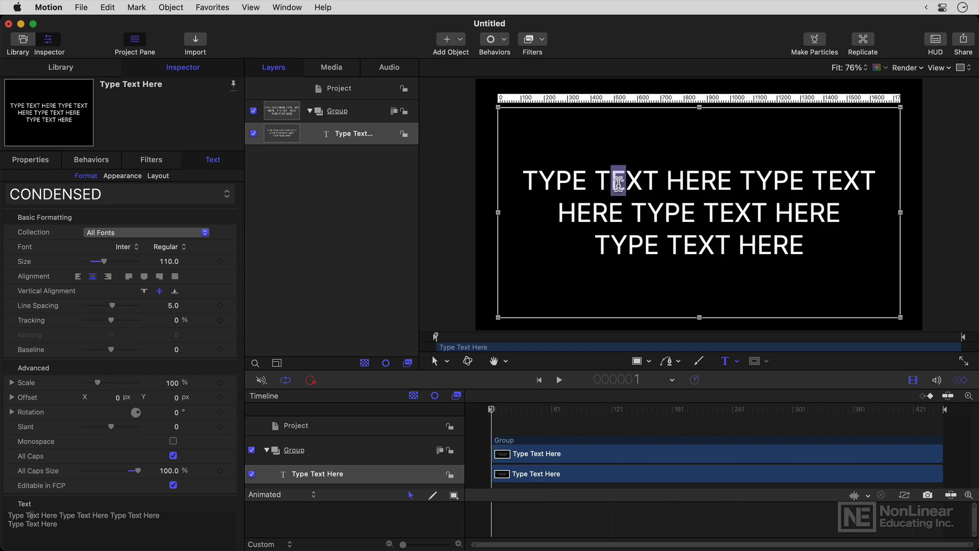
left_click_drag(97, 383, 115, 382)
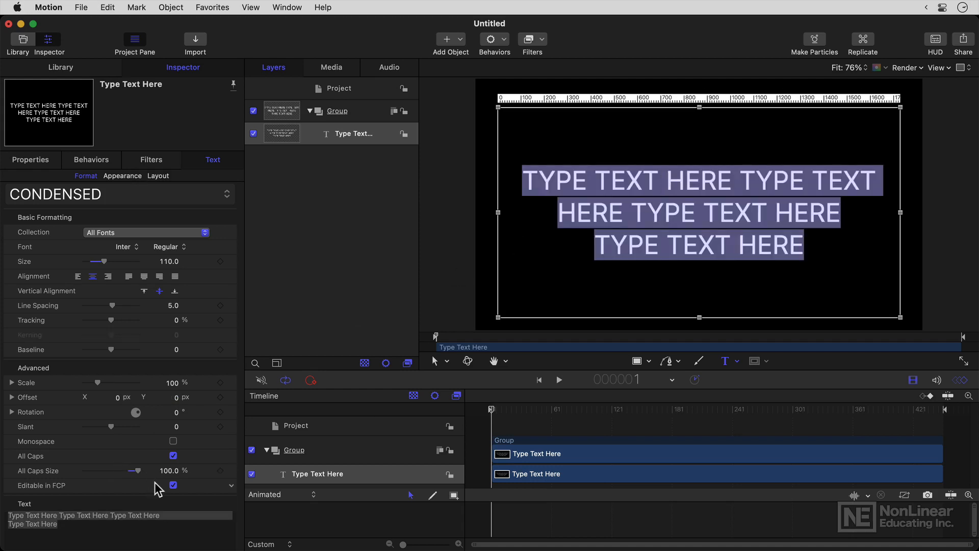
left_click(174, 456)
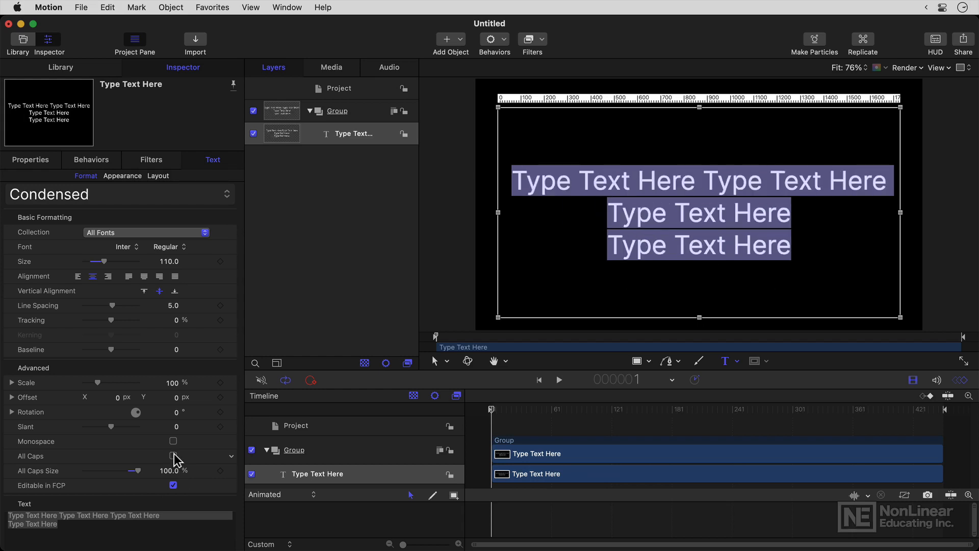
left_click(174, 456)
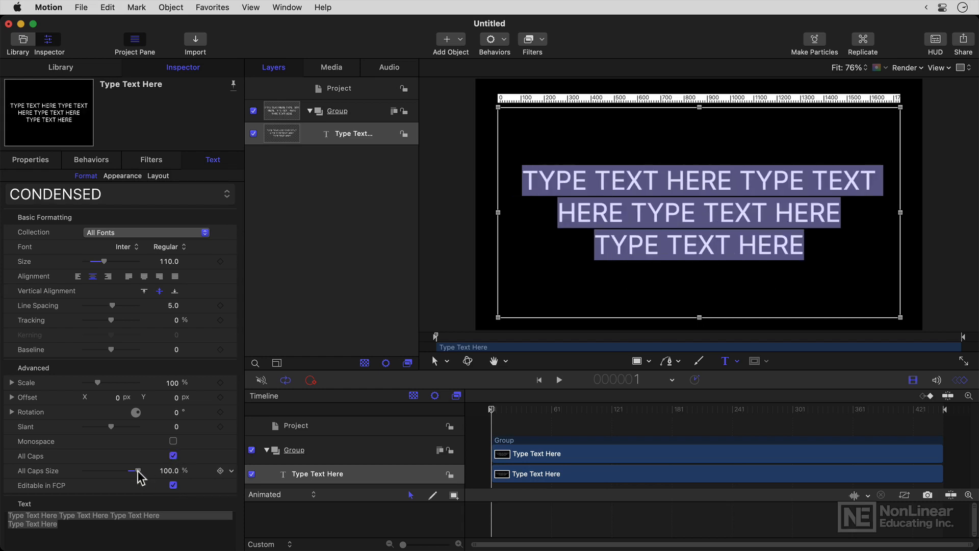
left_click_drag(140, 470, 116, 470)
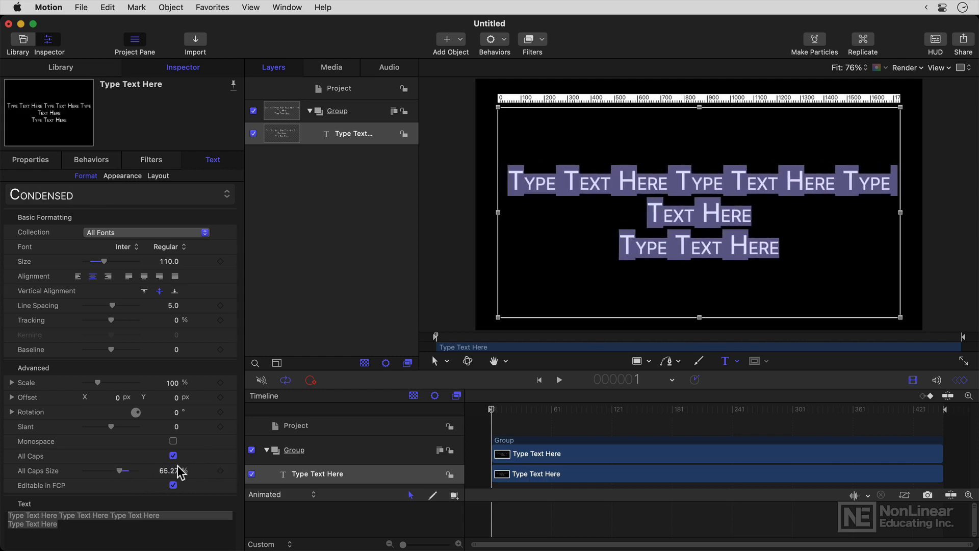
left_click_drag(124, 470, 135, 470)
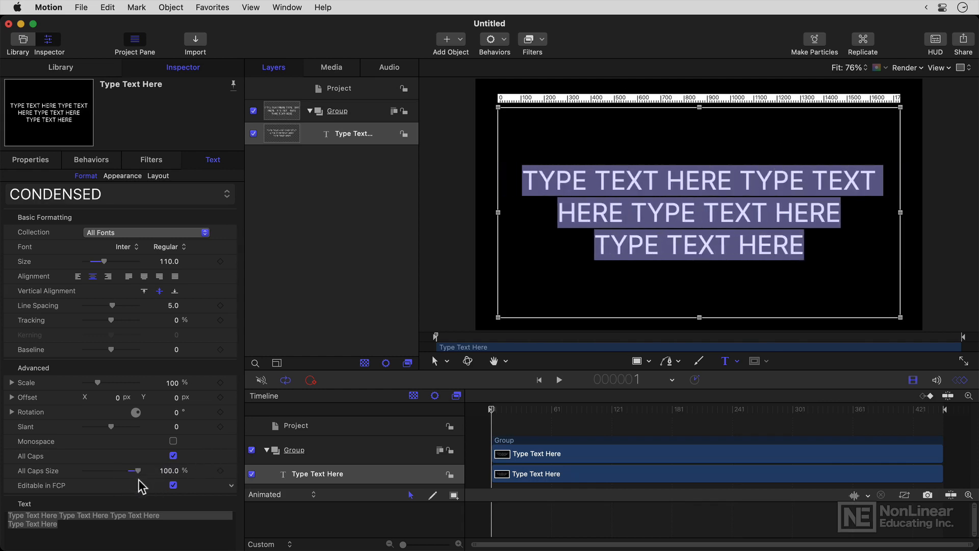
left_click_drag(136, 471, 126, 470)
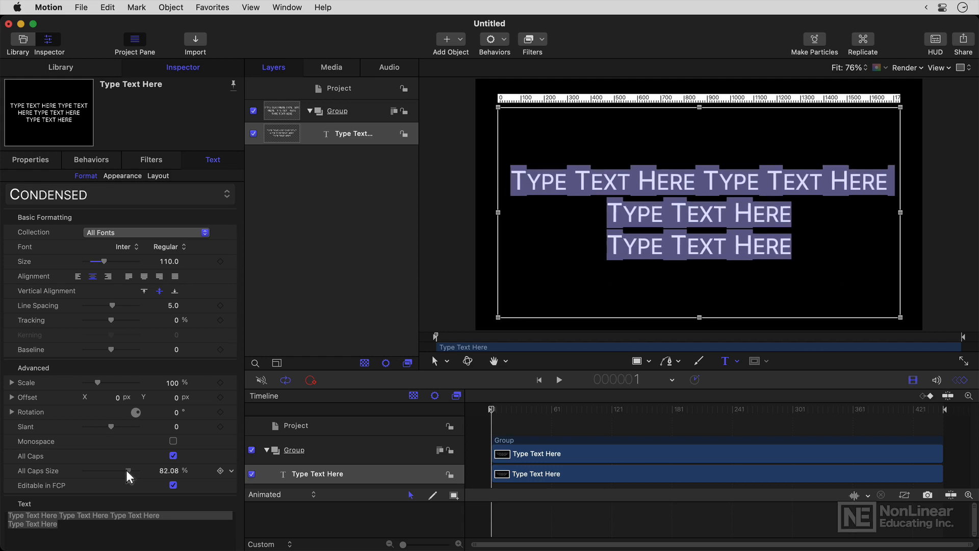
left_click_drag(128, 471, 126, 470)
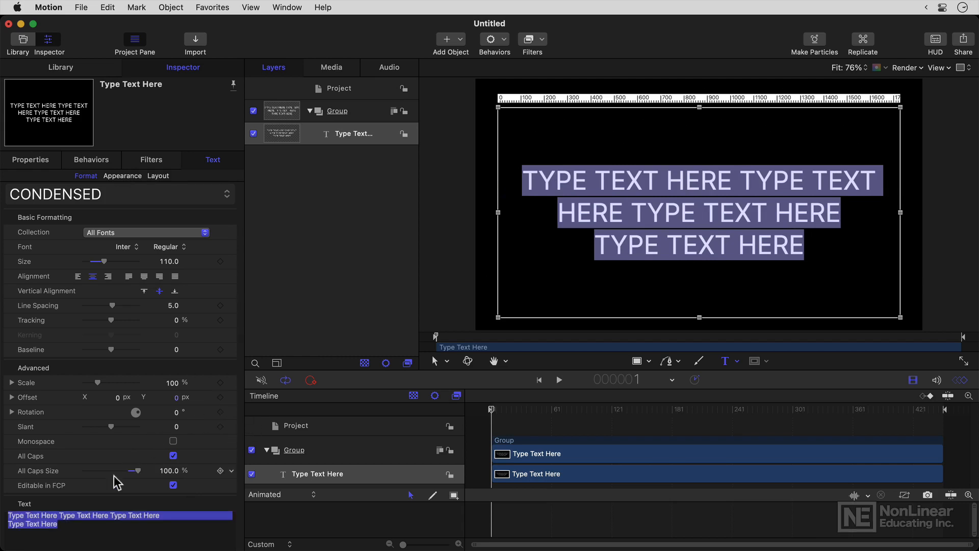
left_click(79, 519)
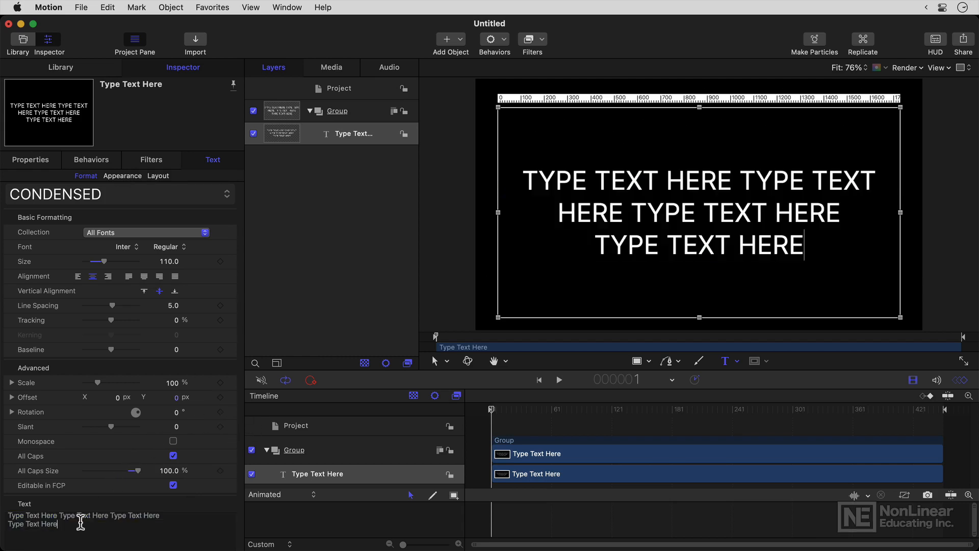
key("cmd+a")
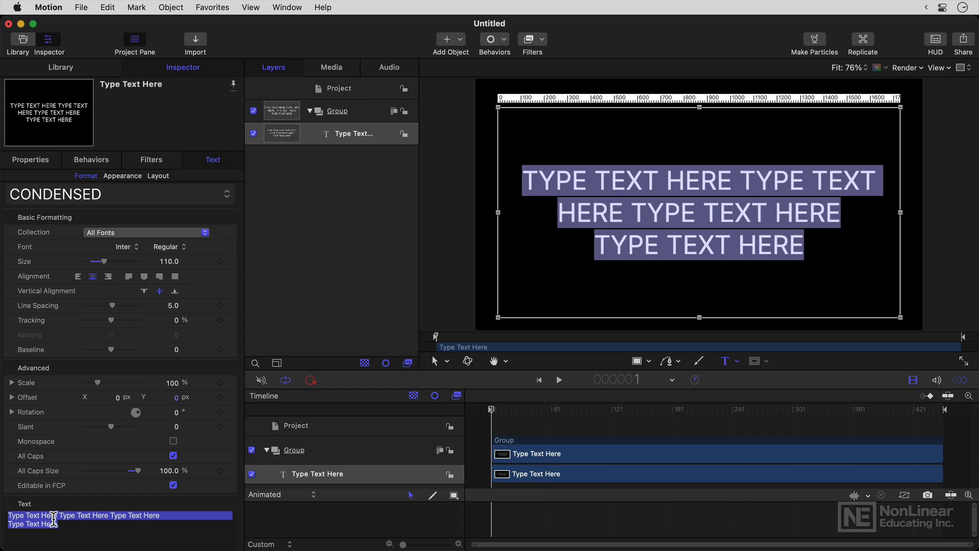
left_click(681, 181)
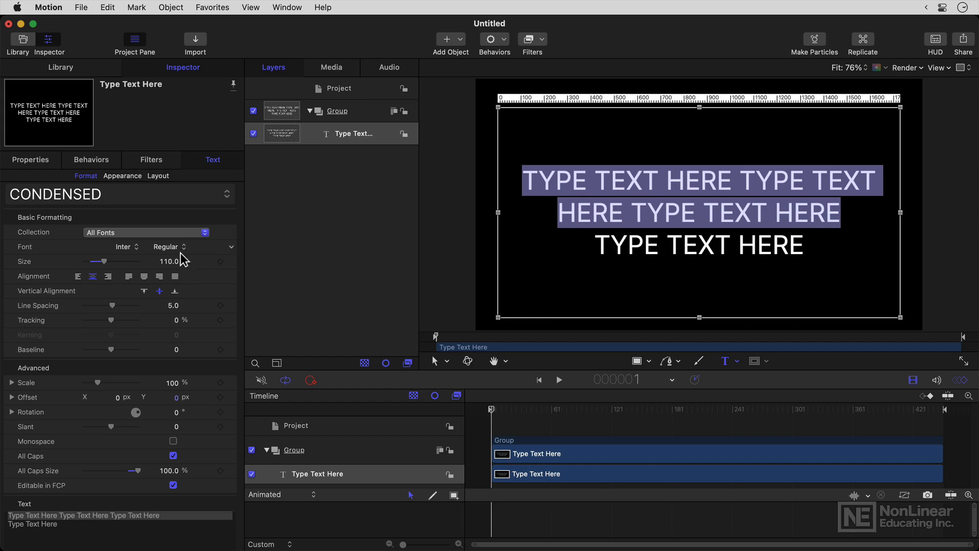
In the Appearance pane, bring up the full Colors window for the Face colour
left_click(121, 175)
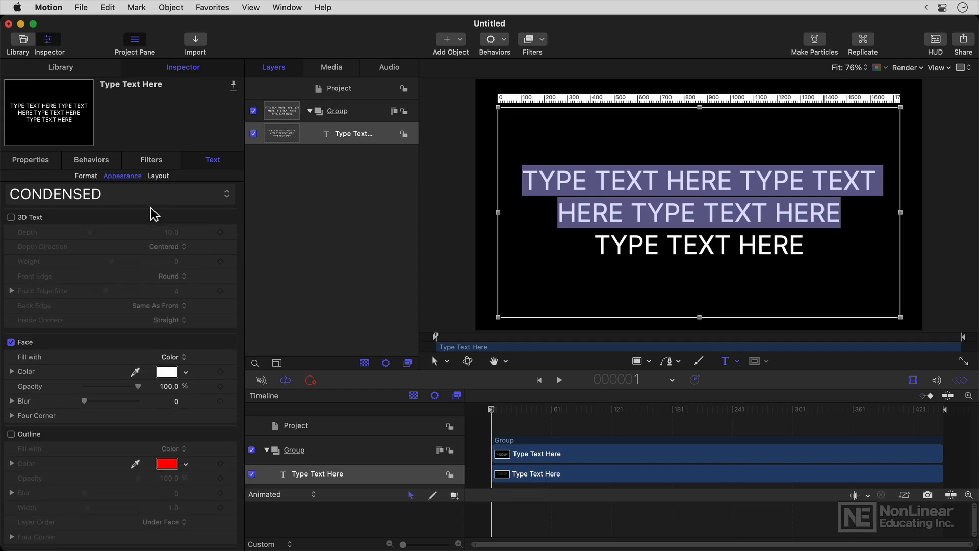
mouse_move(60, 342)
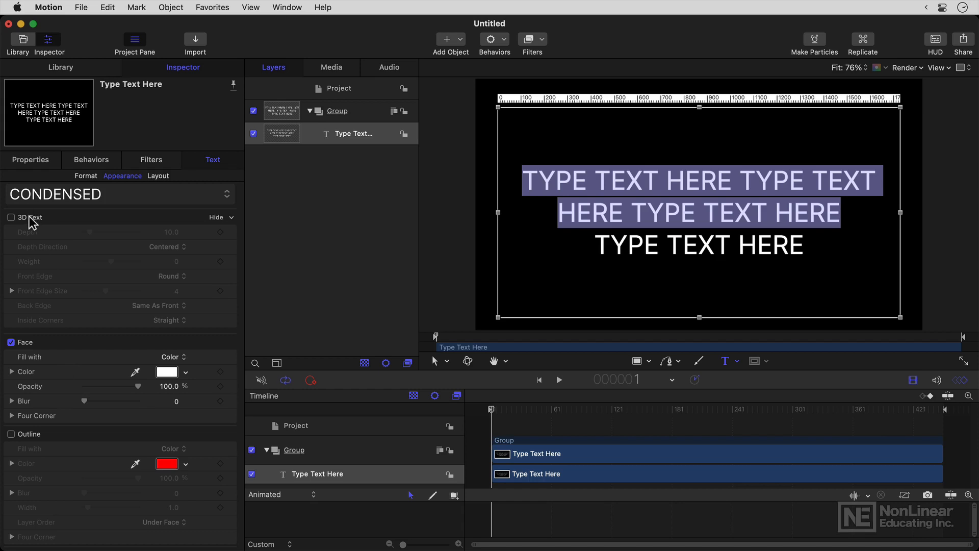
scroll("down", 3)
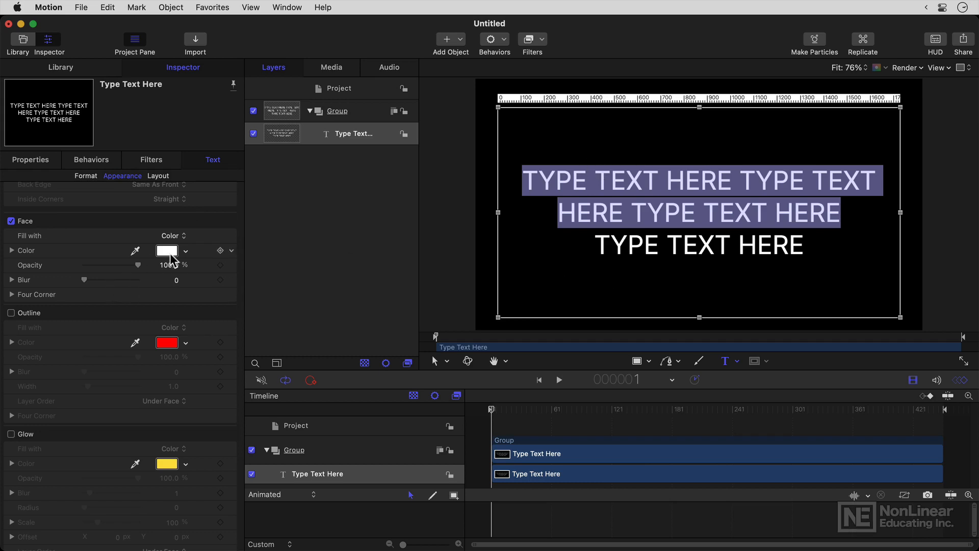
left_click(166, 251)
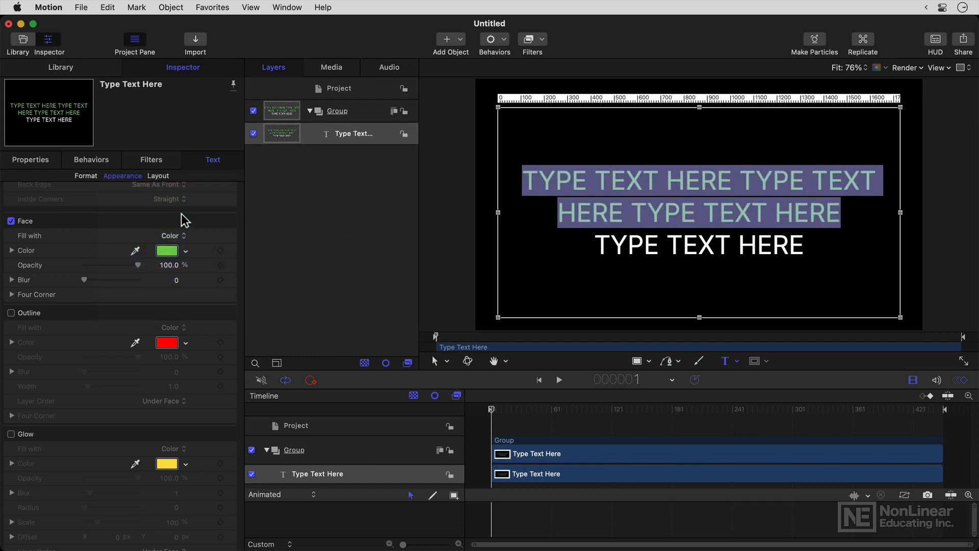
left_click(166, 251)
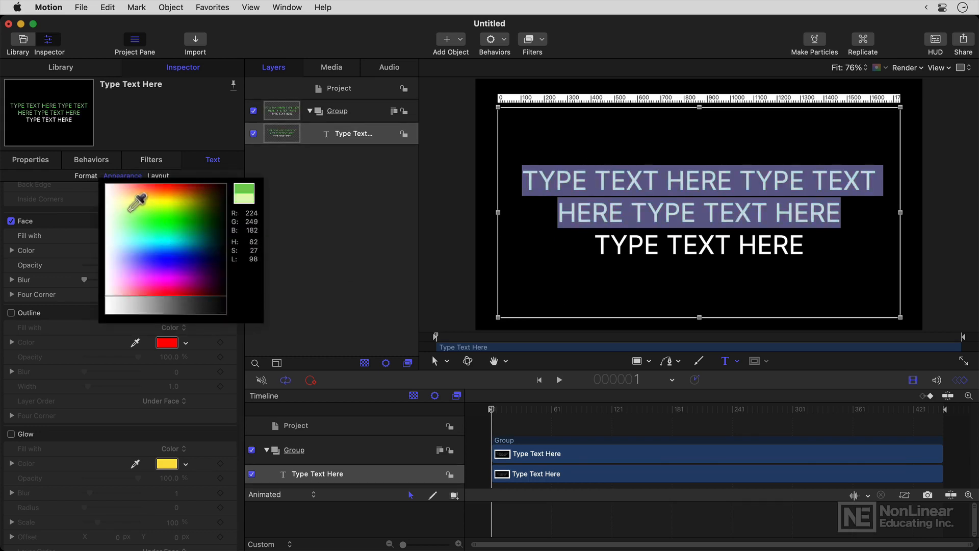
left_click(184, 265)
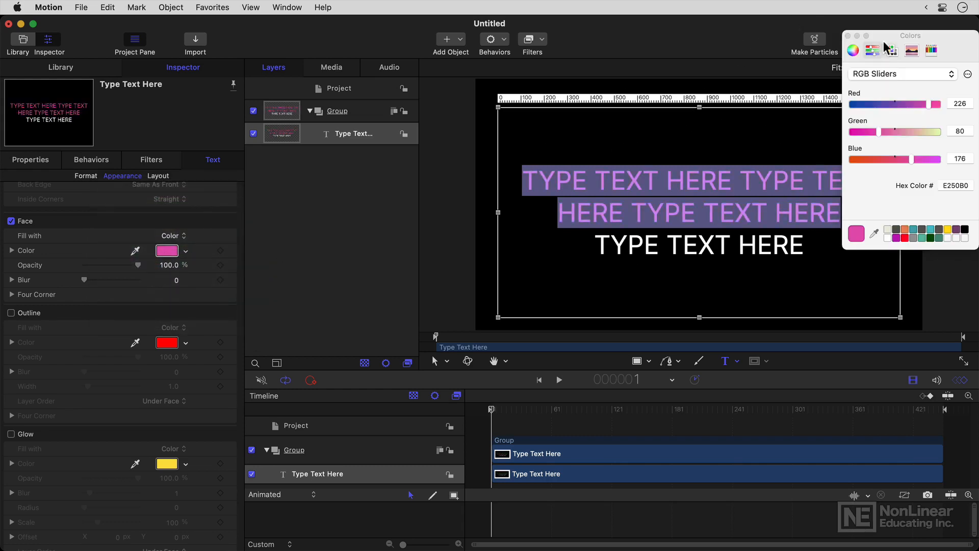
left_click_drag(909, 36, 310, 114)
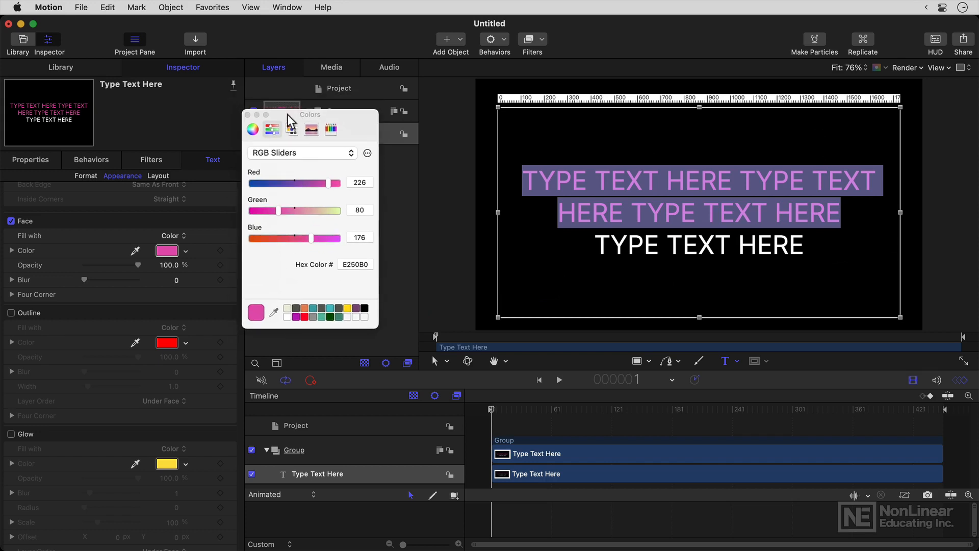
From the swatches, try teal then give the first two lines a yellow face
left_click(302, 153)
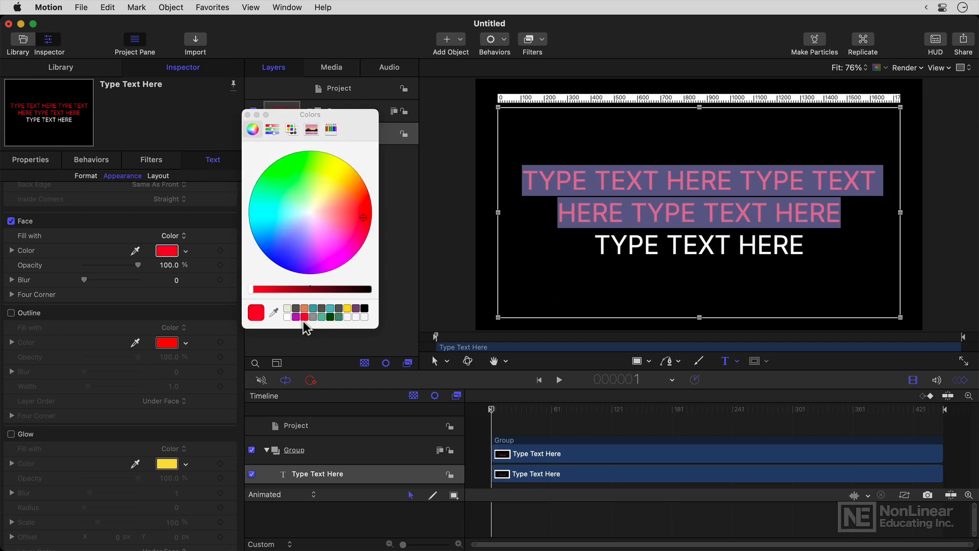
left_click(331, 308)
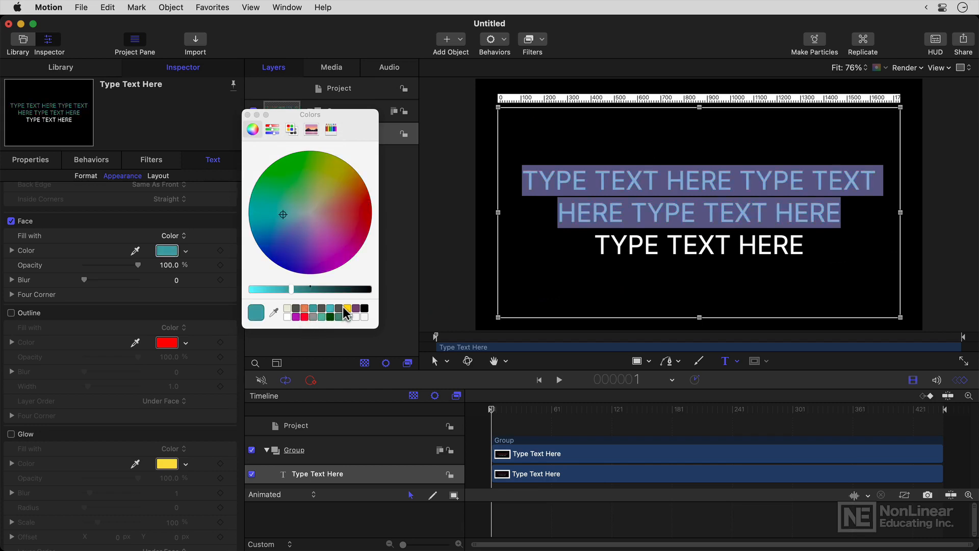
left_click(338, 180)
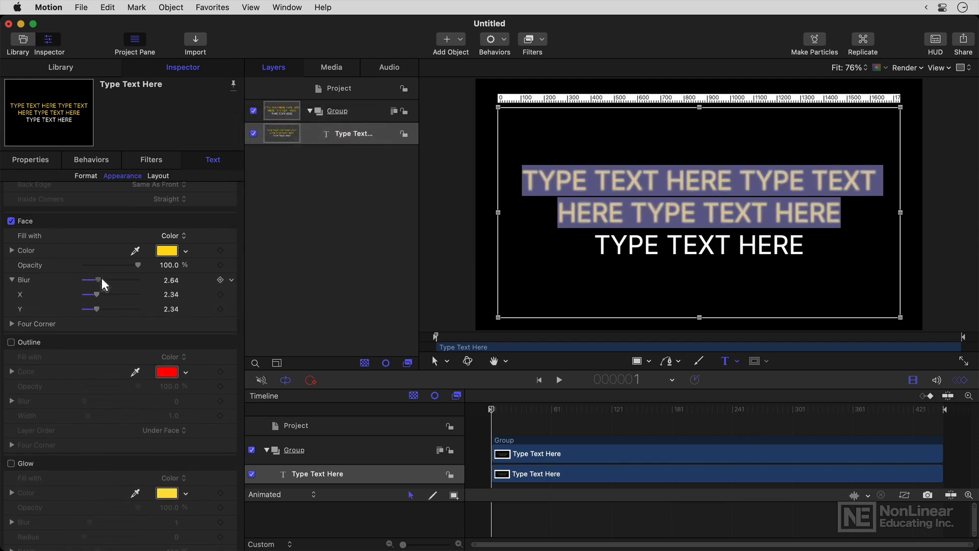
Set Face Blur to 0 and fade Face Opacity to about 18%
left_click_drag(93, 279, 83, 279)
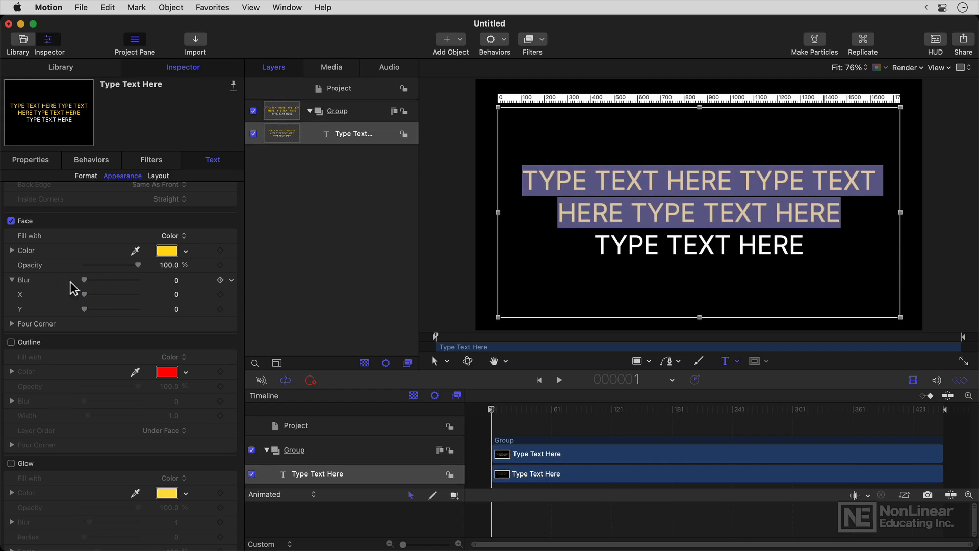
left_click(12, 324)
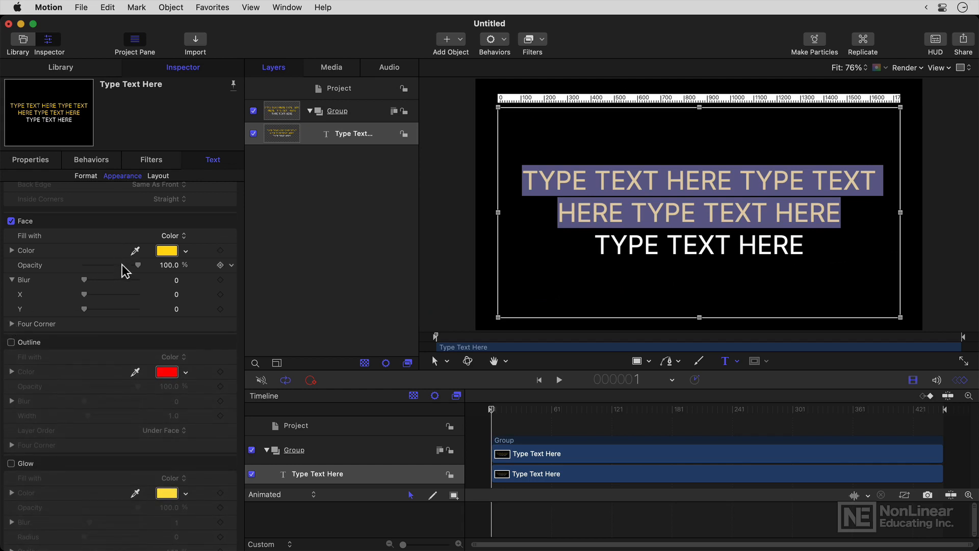
left_click_drag(137, 265, 94, 265)
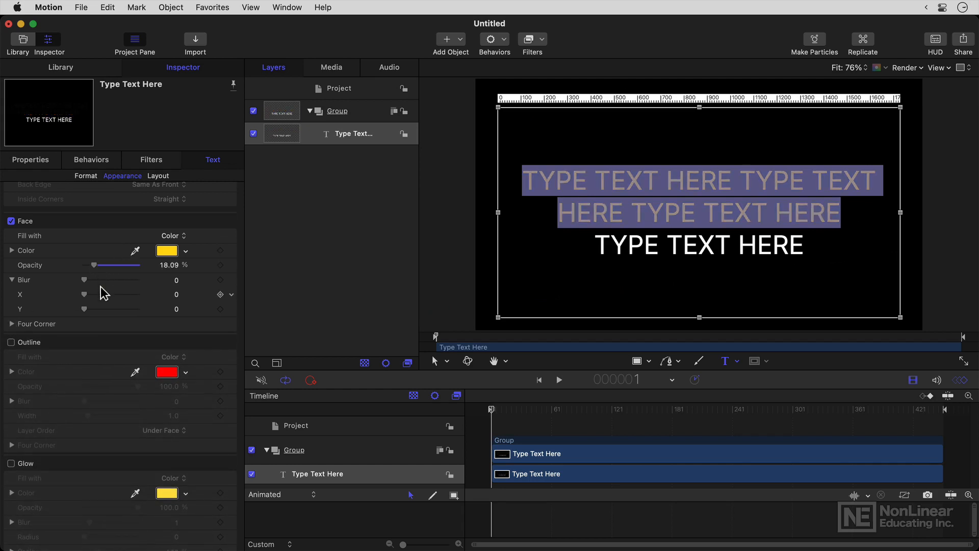
mouse_move(129, 256)
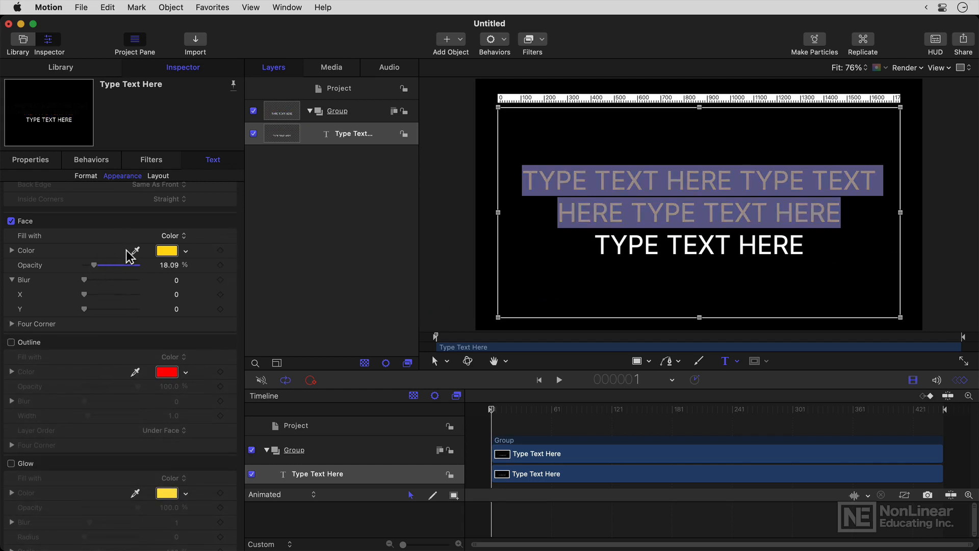
Enable an off-white Outline on the top two lines with Width about 1.7
left_click(11, 343)
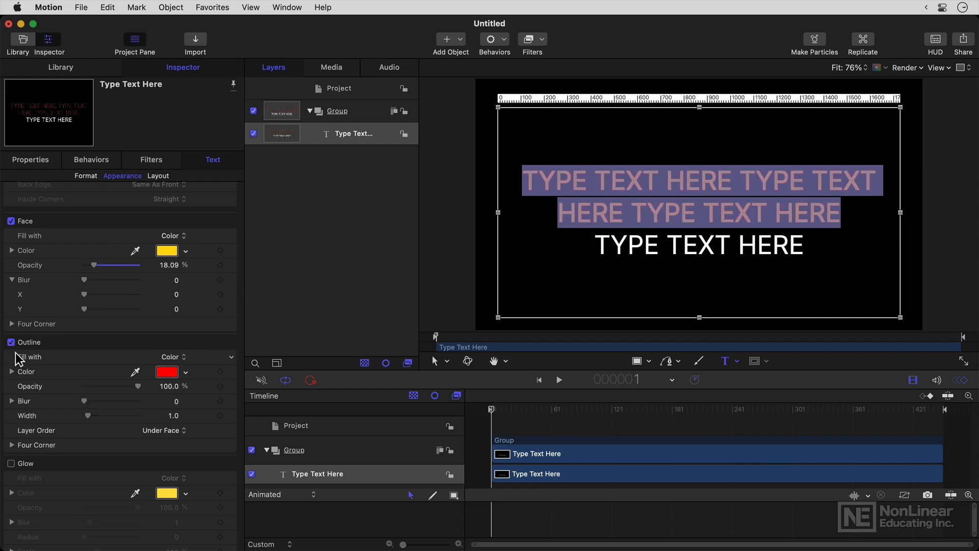
left_click(166, 372)
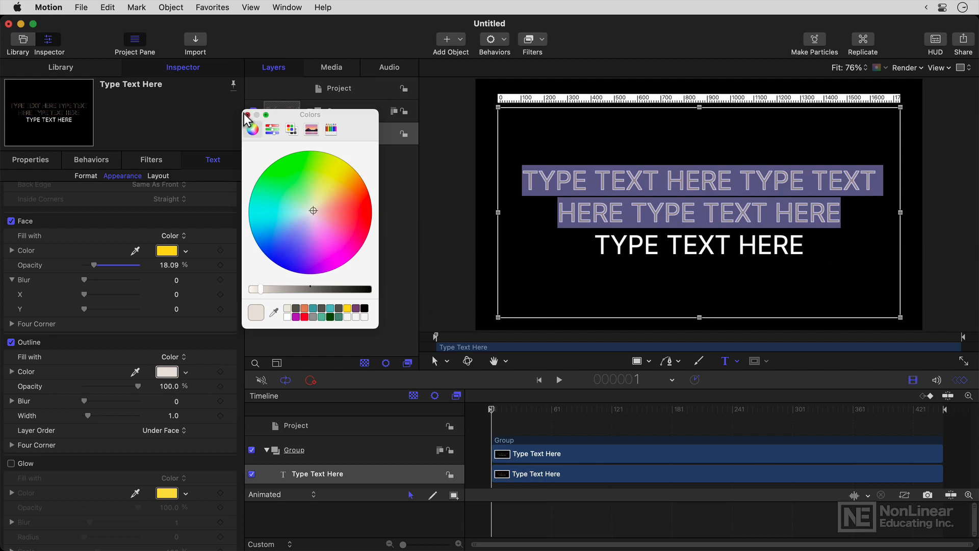
left_click_drag(86, 415, 91, 415)
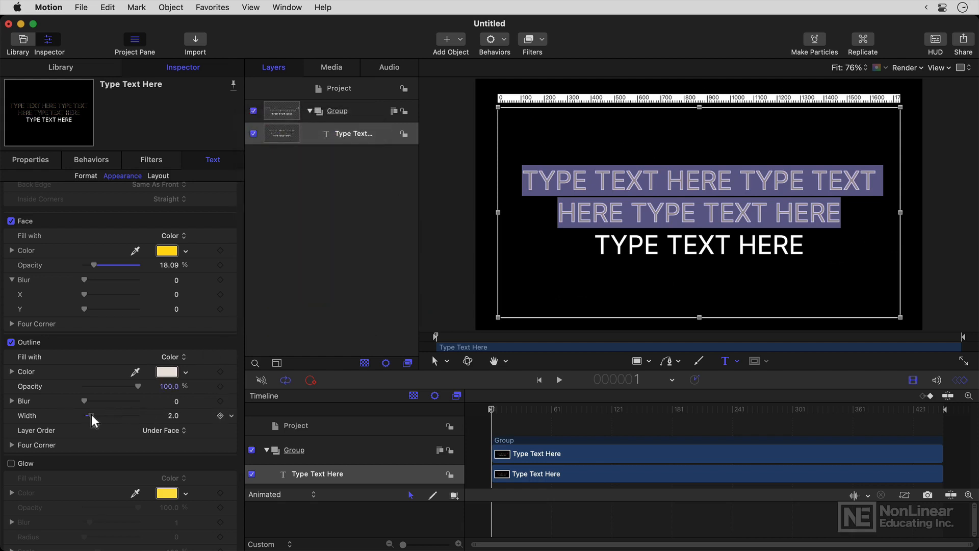
left_click_drag(85, 416, 94, 415)
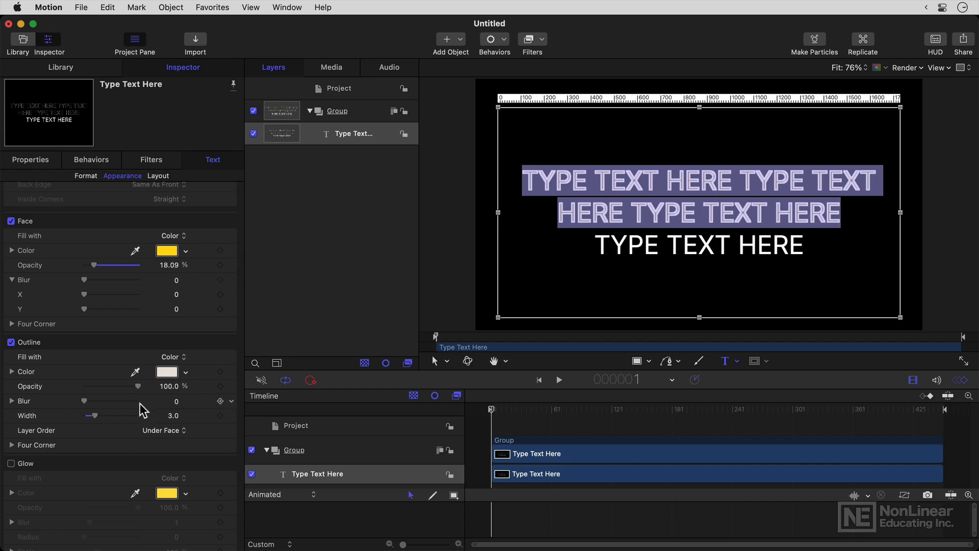
scroll("down", 3)
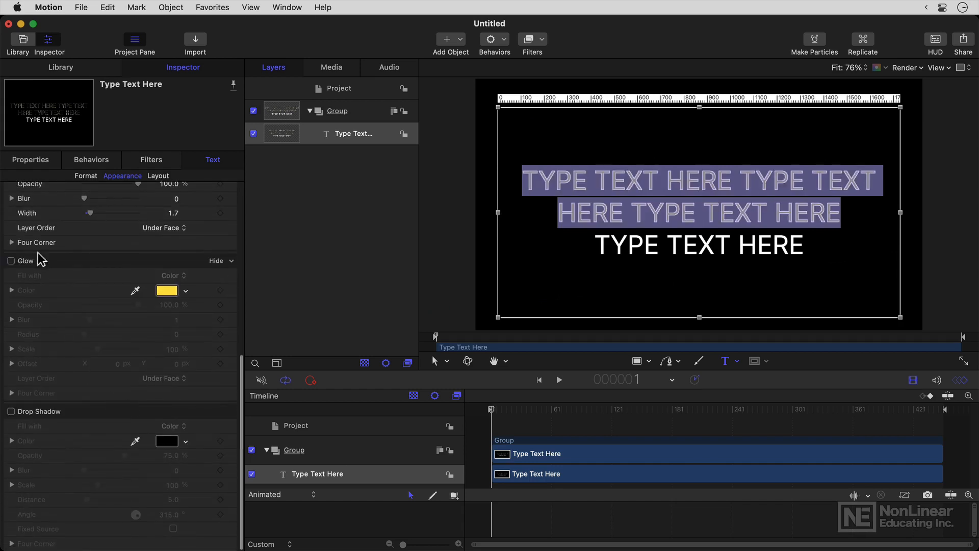
Enable Glow on the text with blur around 5 and a slightly wider radius
left_click(10, 261)
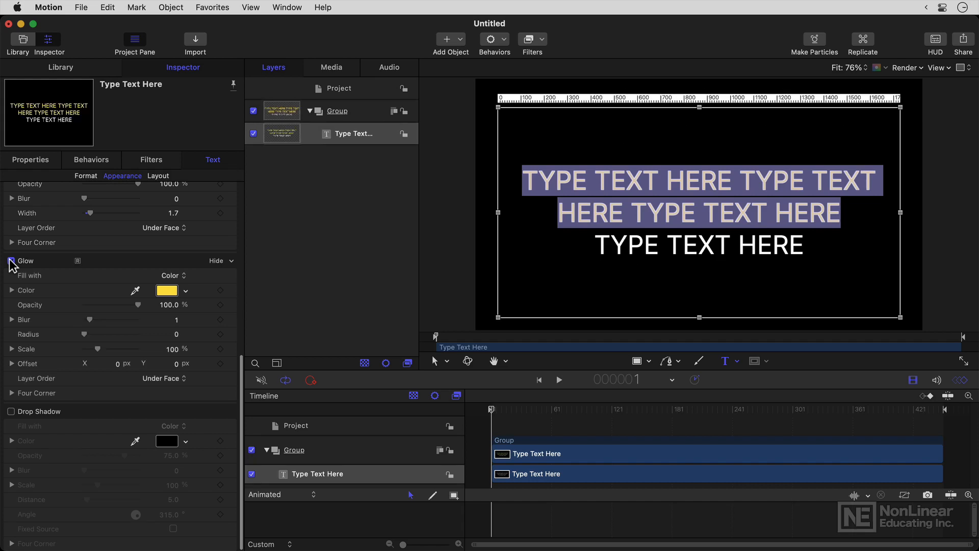
left_click(11, 260)
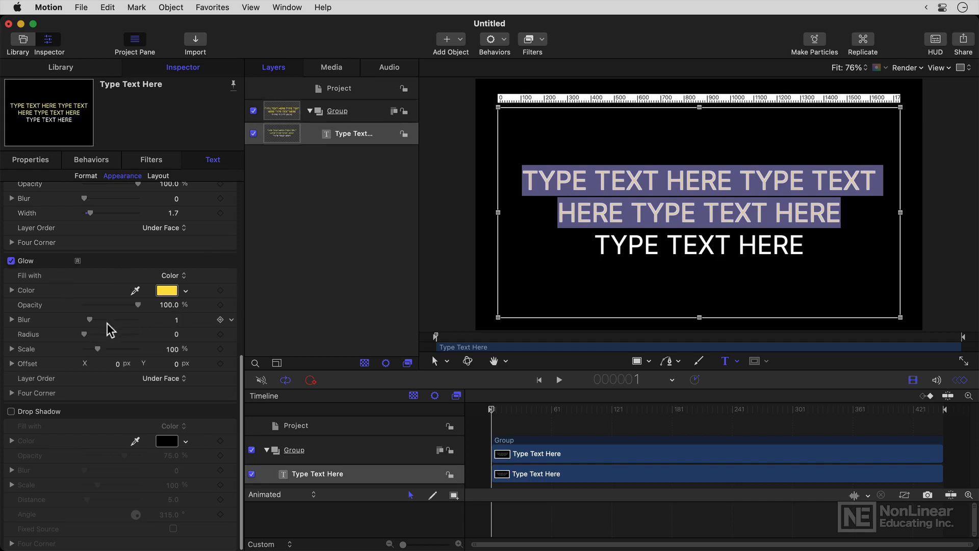
left_click_drag(71, 319, 111, 320)
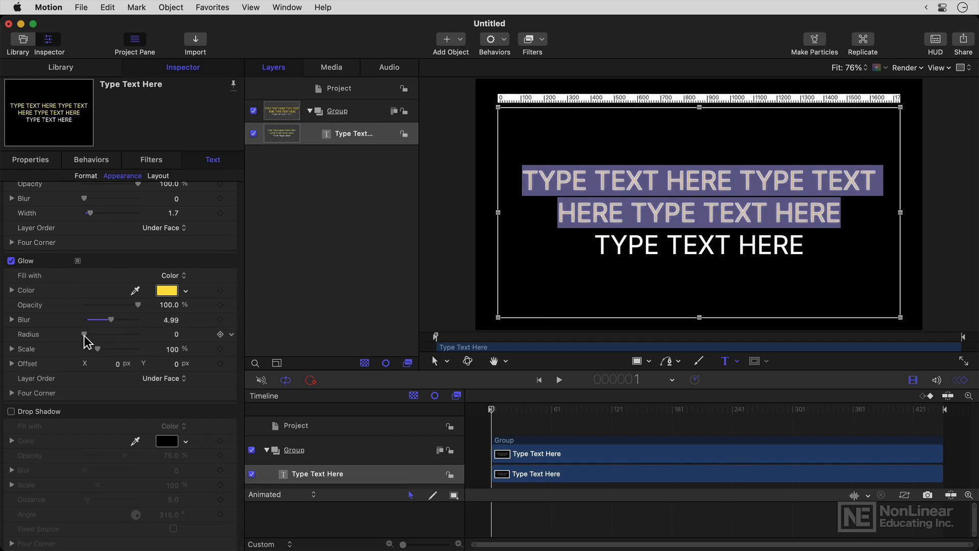
left_click_drag(85, 335, 92, 335)
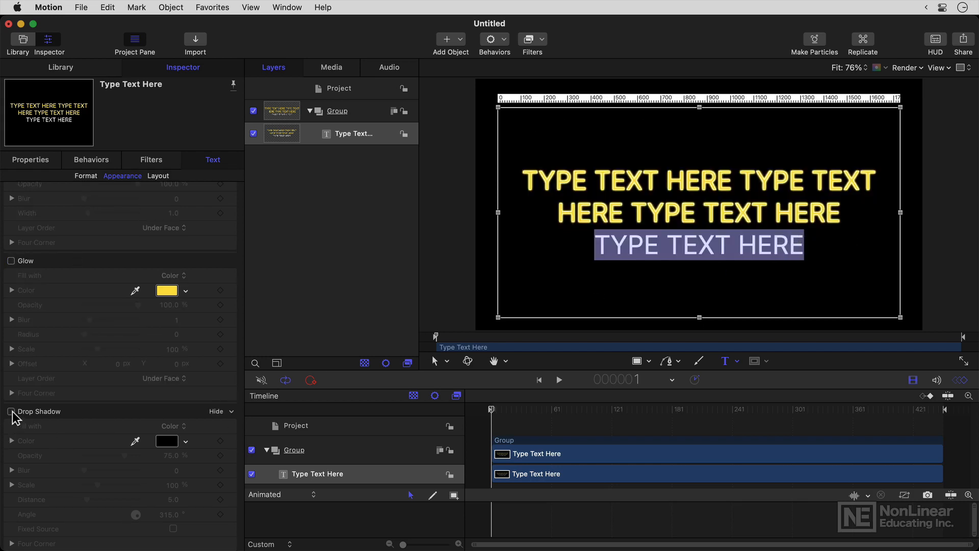
Enable Drop Shadow on the bottom line with blur about 1.1
left_click(11, 411)
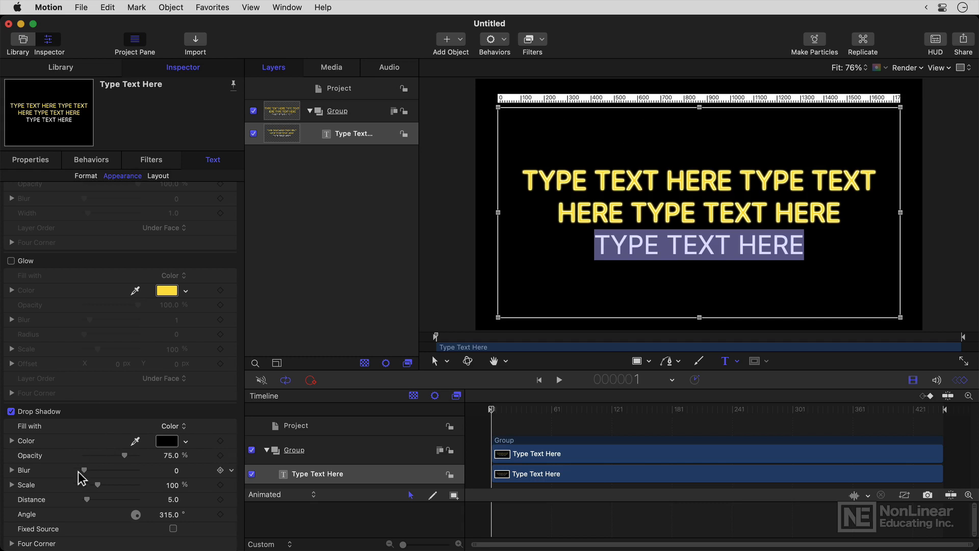
left_click_drag(80, 470, 89, 471)
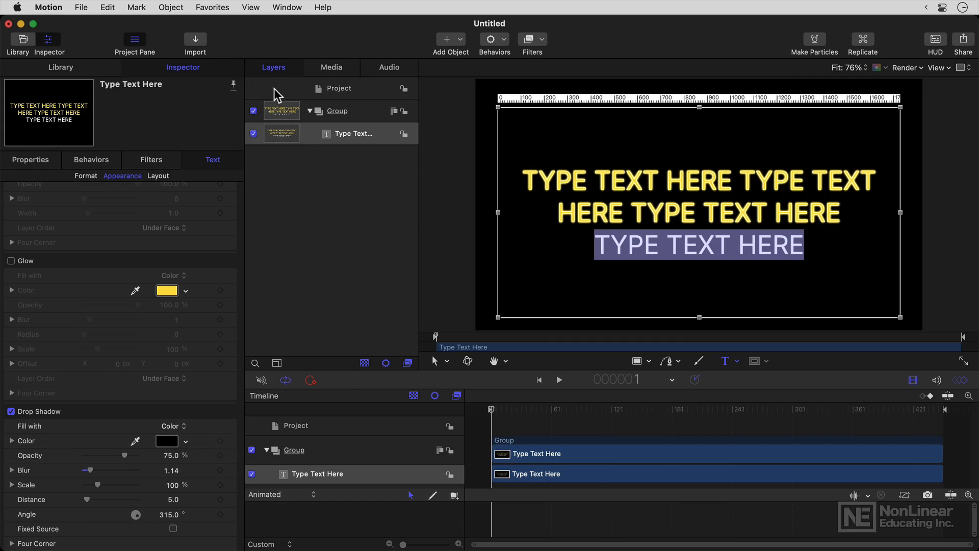
Set the project's Background Color to blue in its Properties
left_click(339, 88)
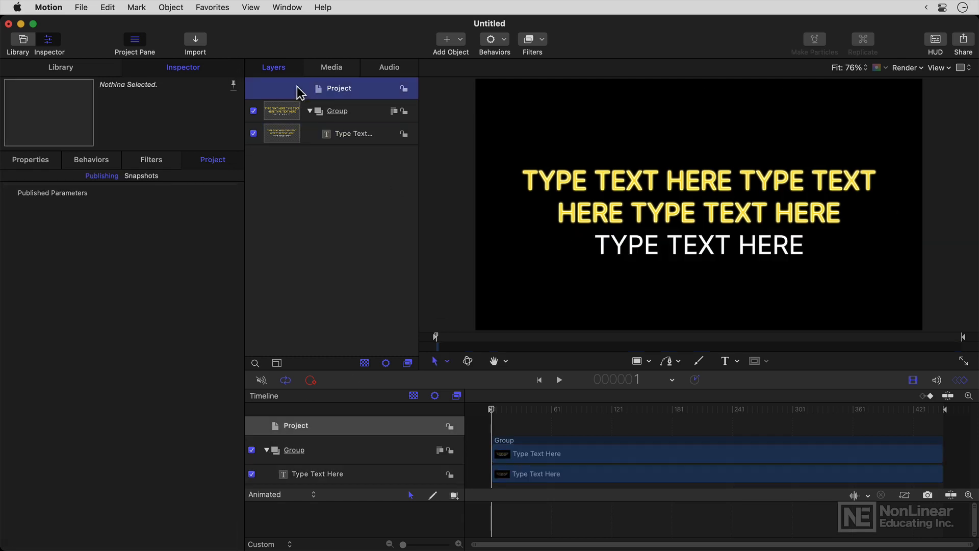
left_click(29, 159)
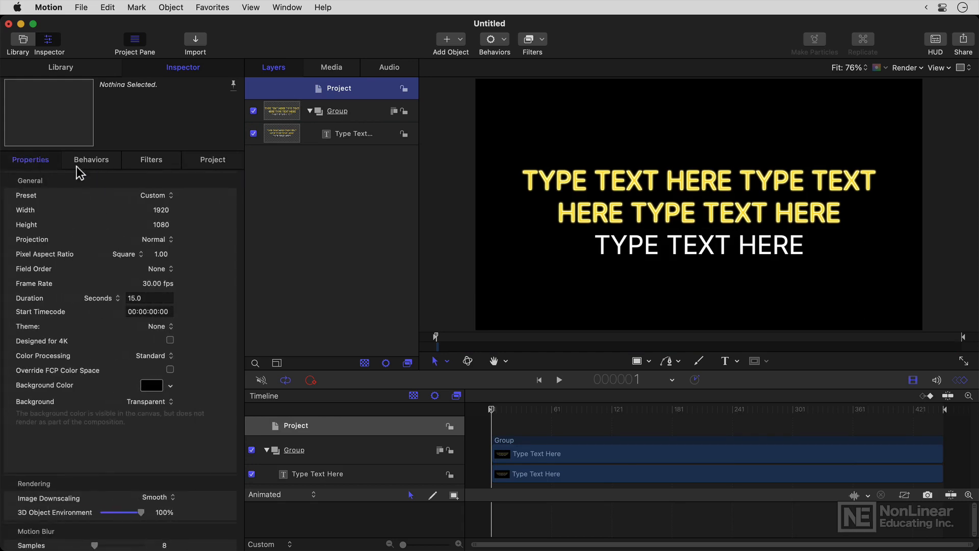
left_click(151, 384)
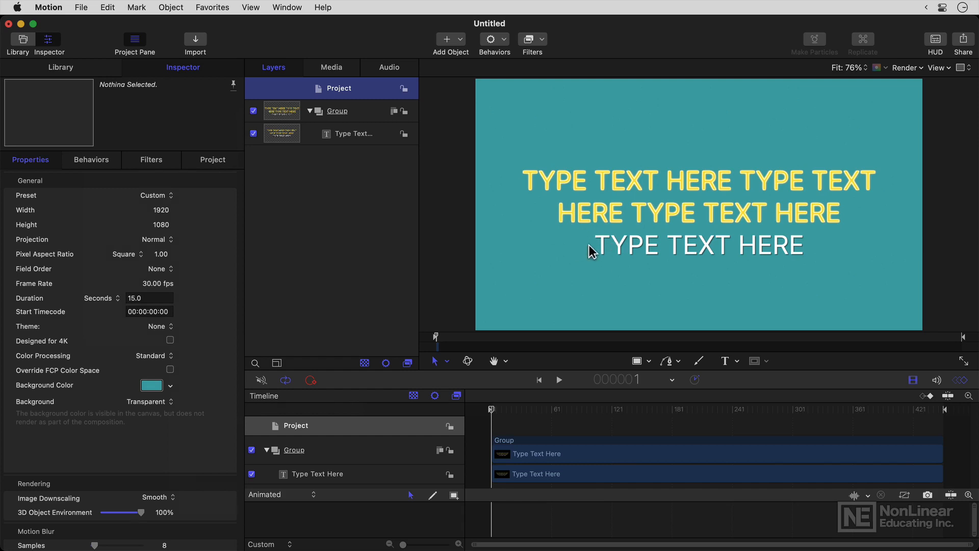
mouse_move(724, 220)
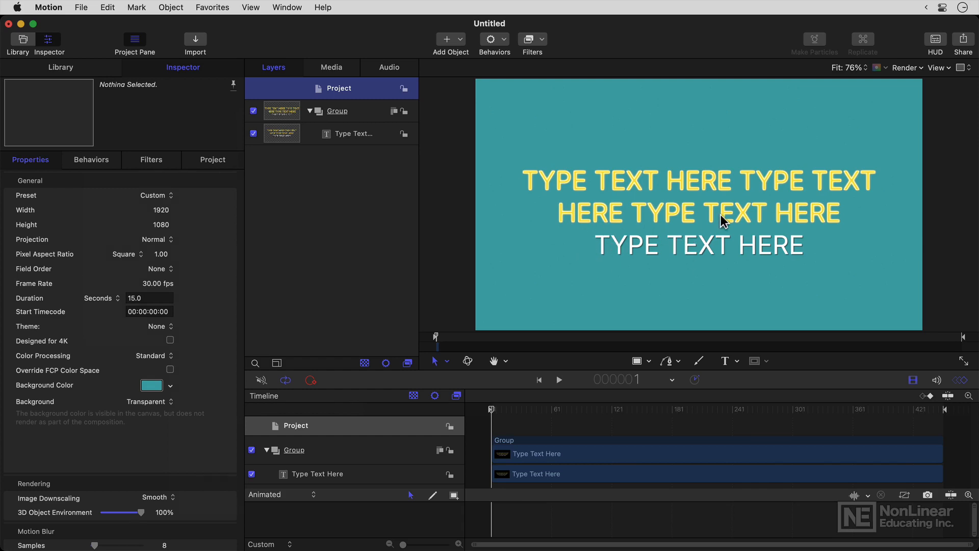
mouse_move(167, 394)
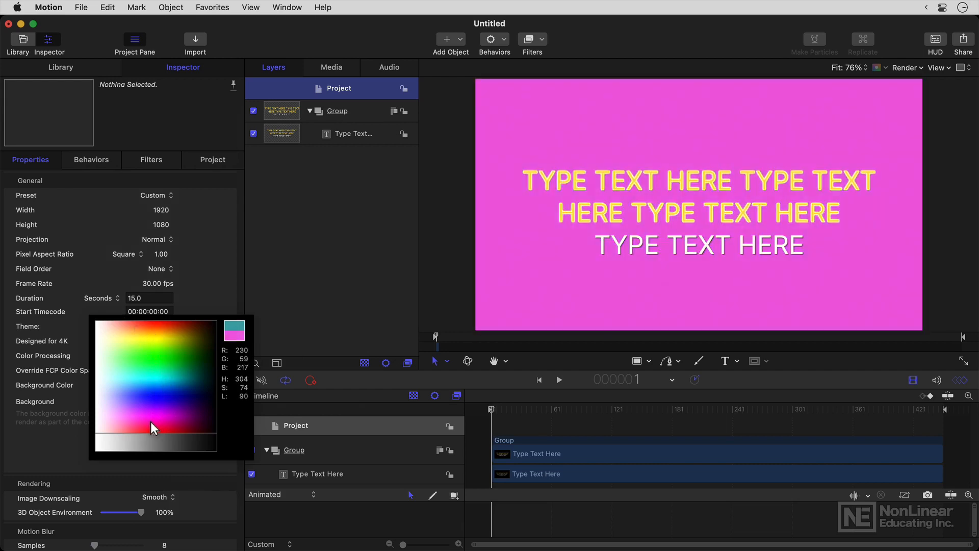
left_click(141, 397)
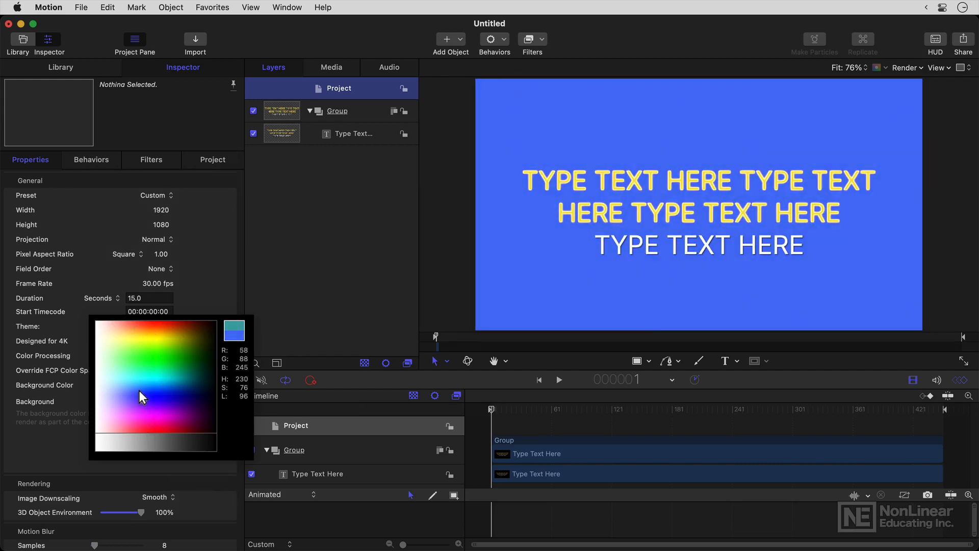
left_click(181, 363)
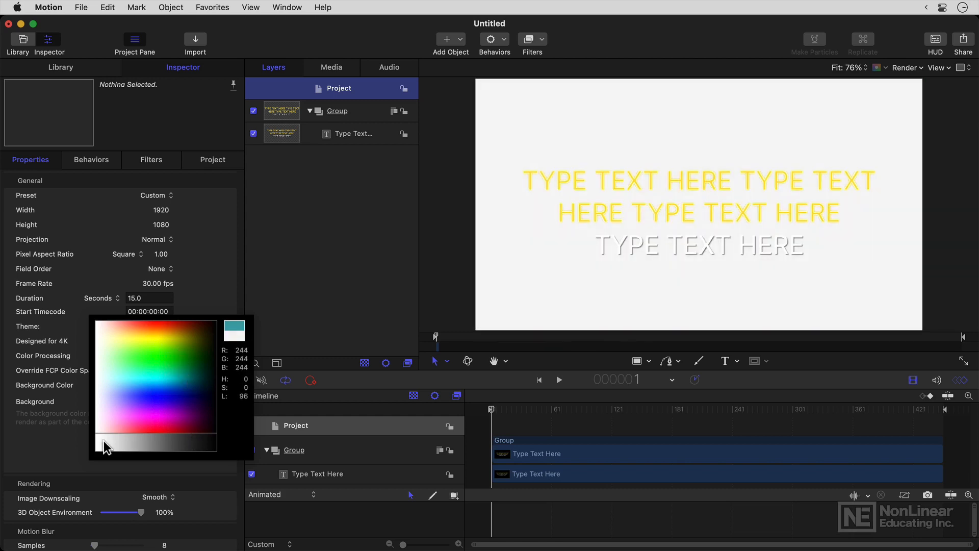
left_click_drag(106, 447, 141, 397)
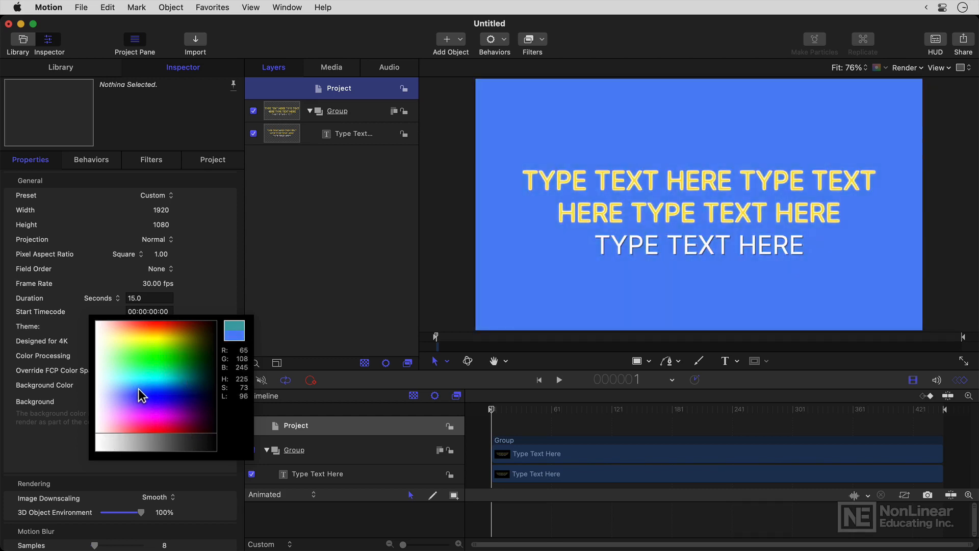
Return to the text's inspector and bring up its Layout settings
left_click(354, 133)
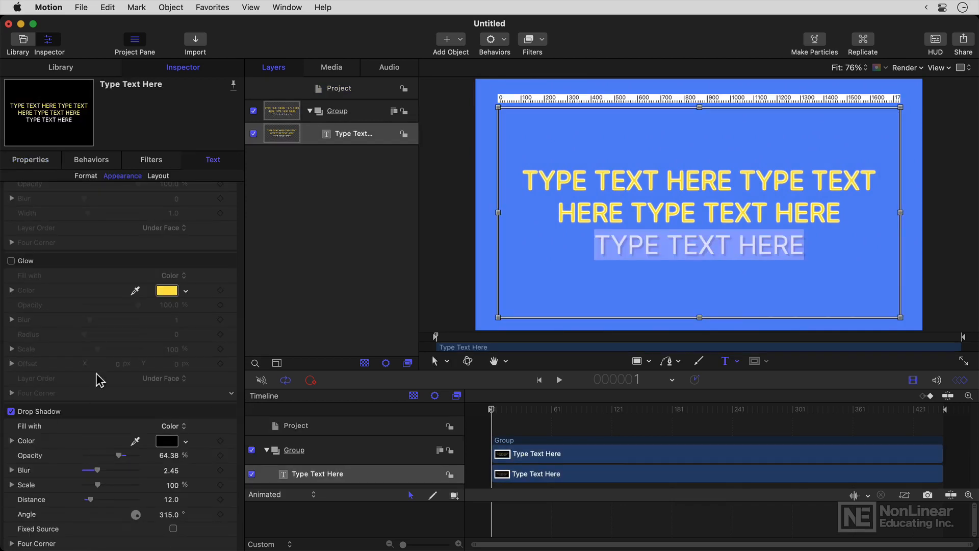
left_click(158, 176)
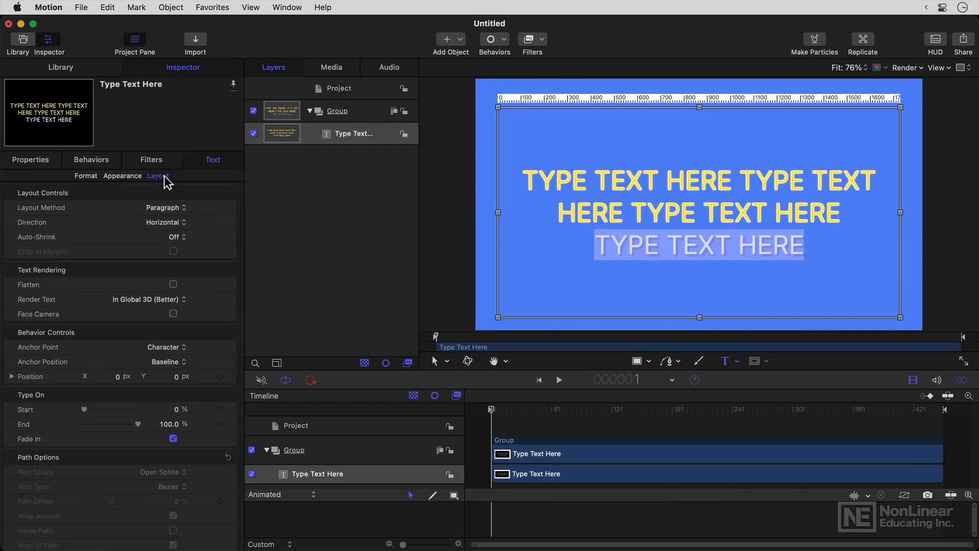